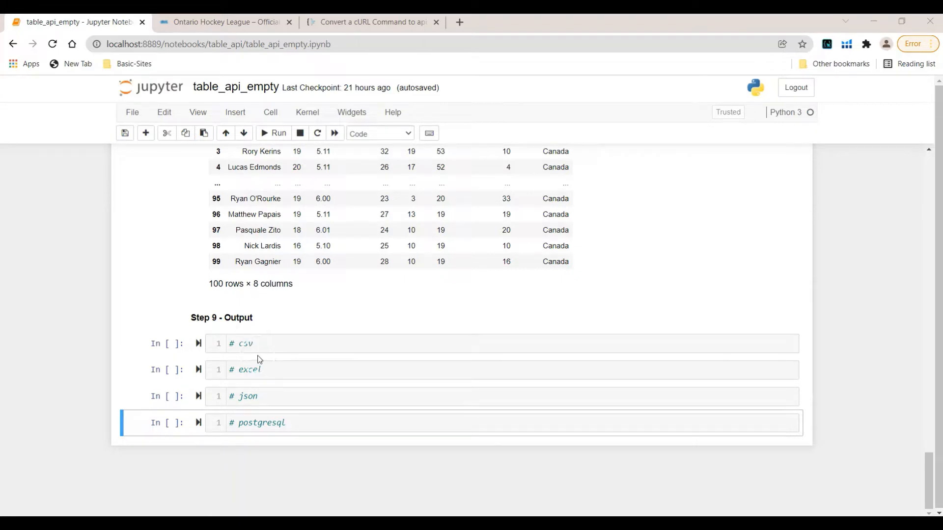
Return to the notebook and add a new line under the # csv comment.
left_click(241, 344)
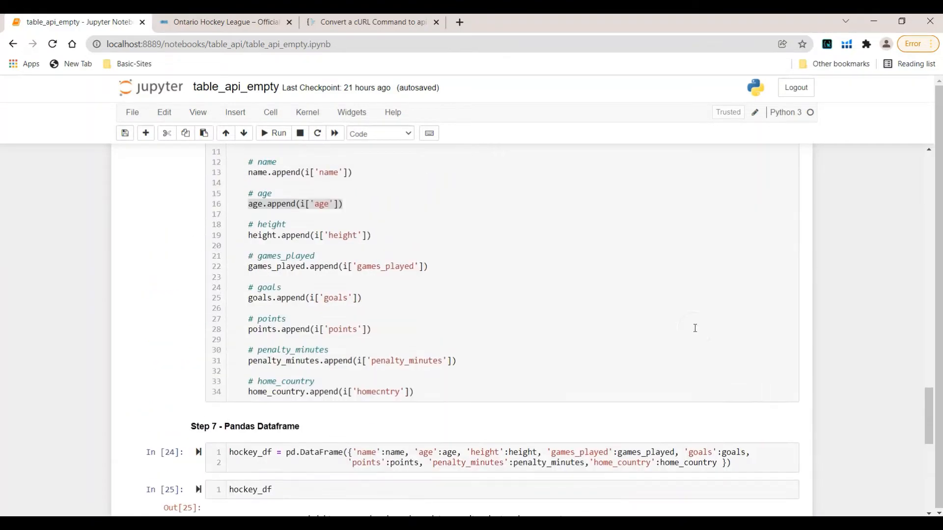
scroll("up", 3)
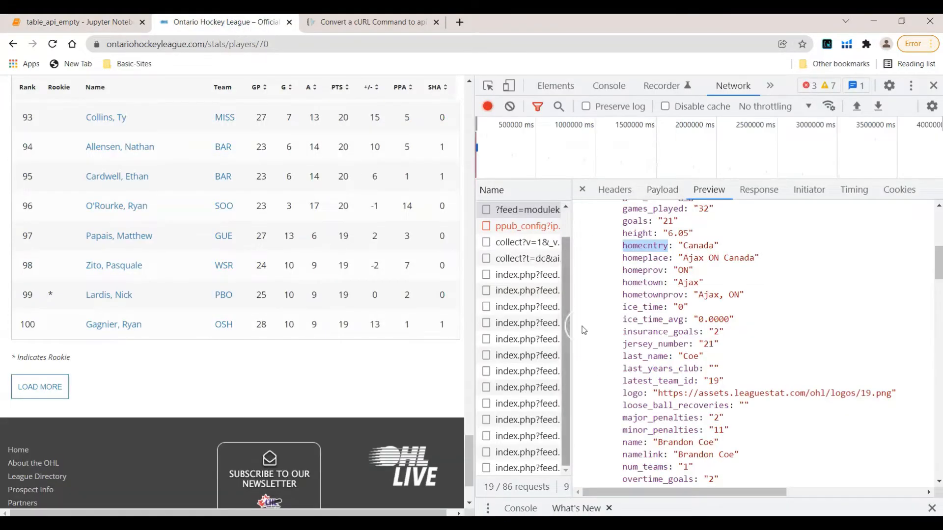
left_click(78, 22)
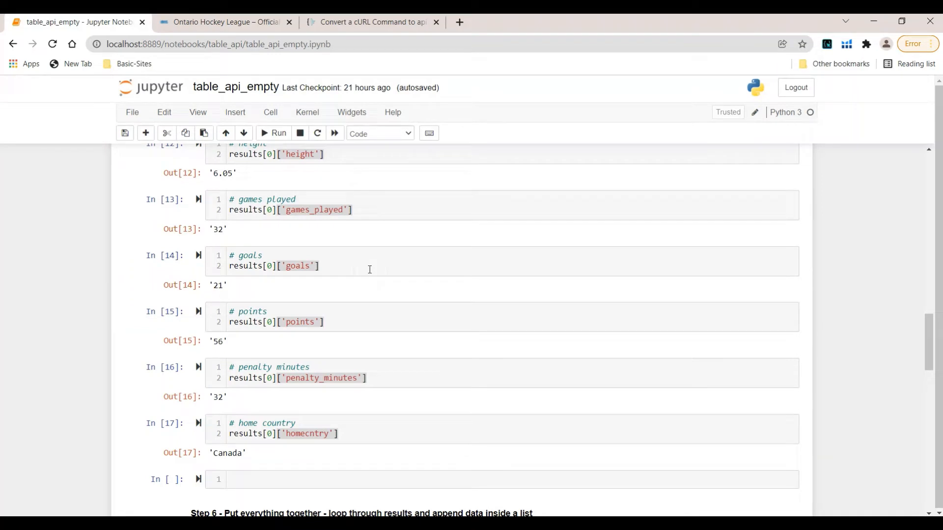
mouse_move(353, 273)
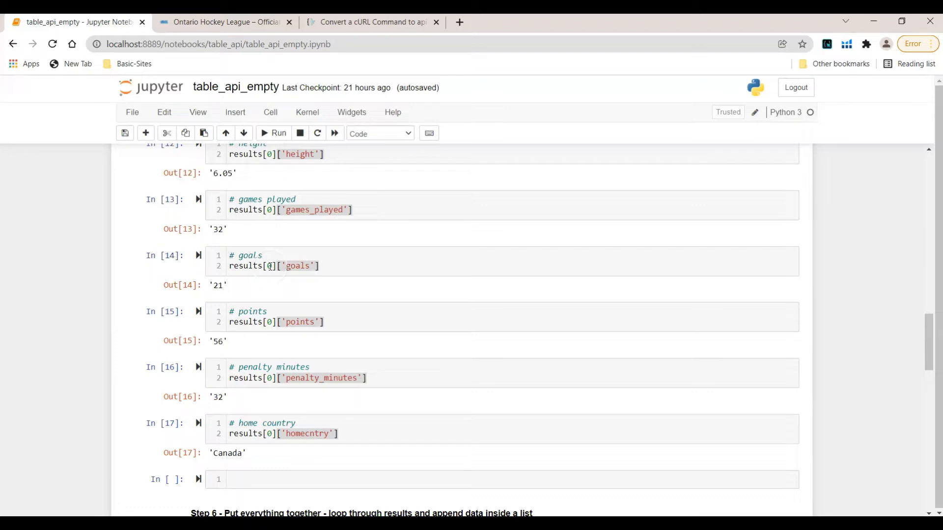
scroll("down", 3)
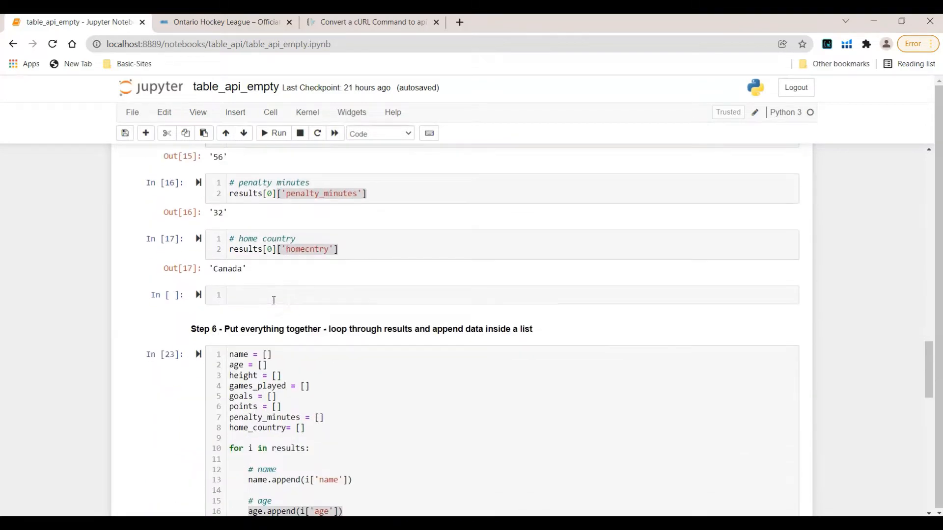
scroll("down", 3)
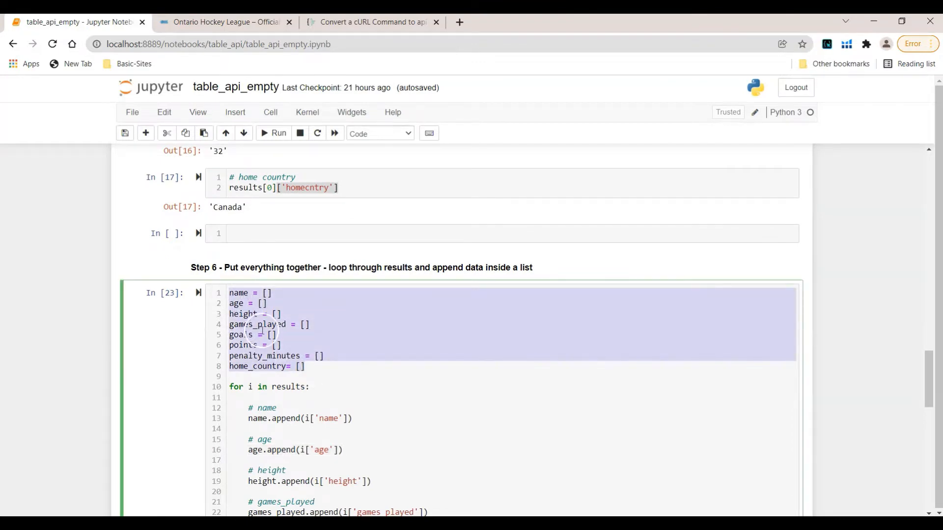
scroll("down", 3)
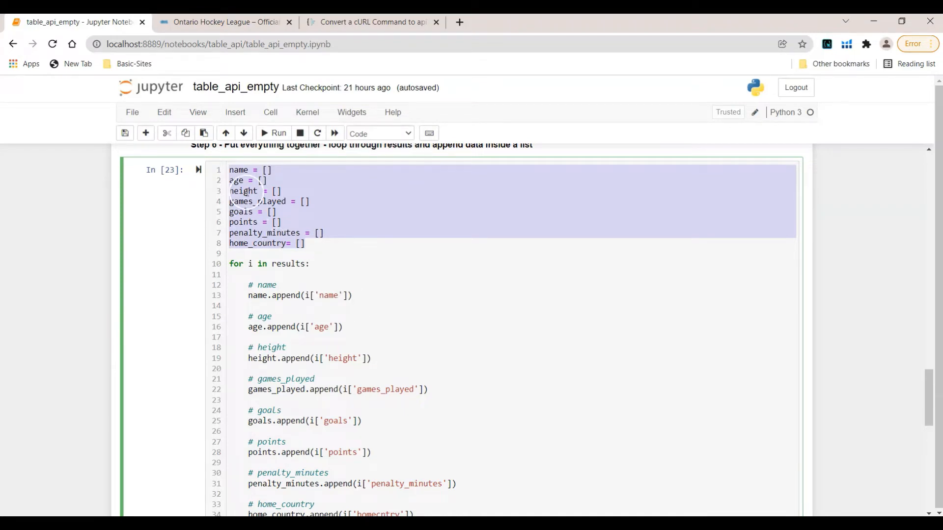
scroll("down", 3)
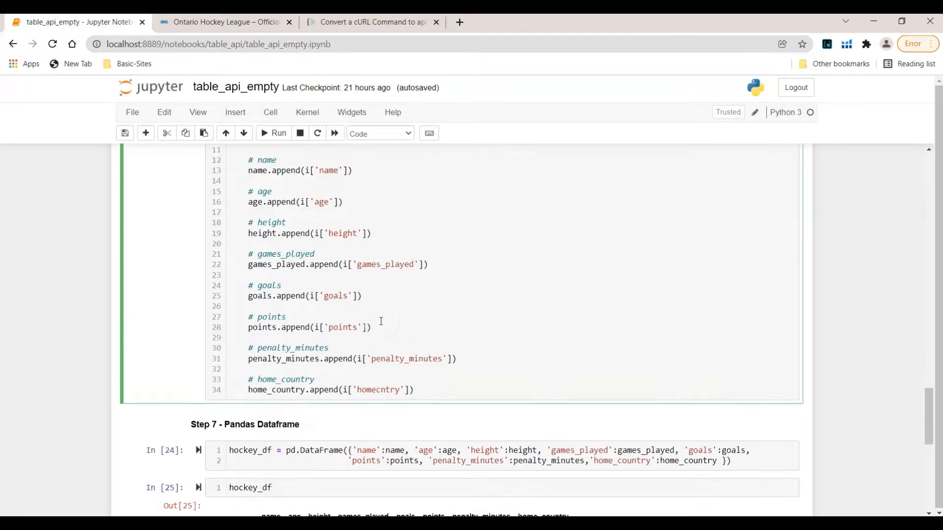
scroll("down", 3)
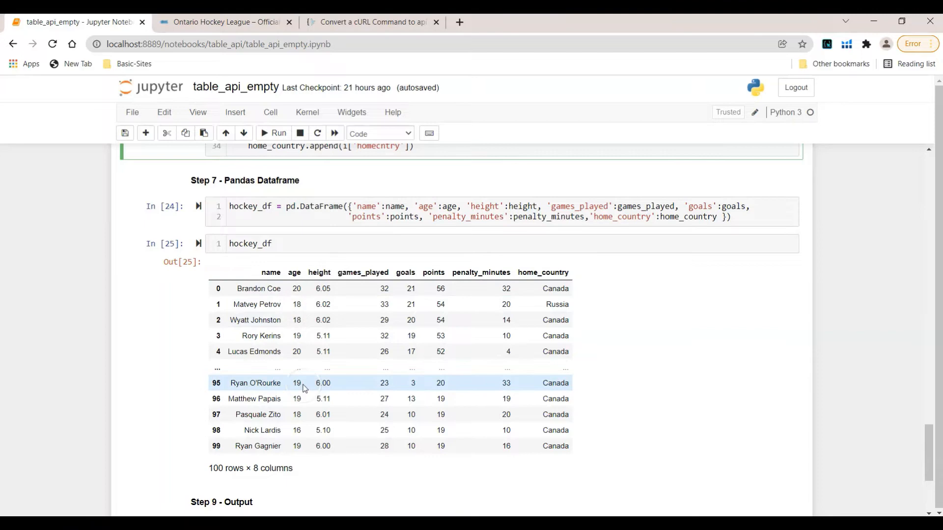
scroll("down", 3)
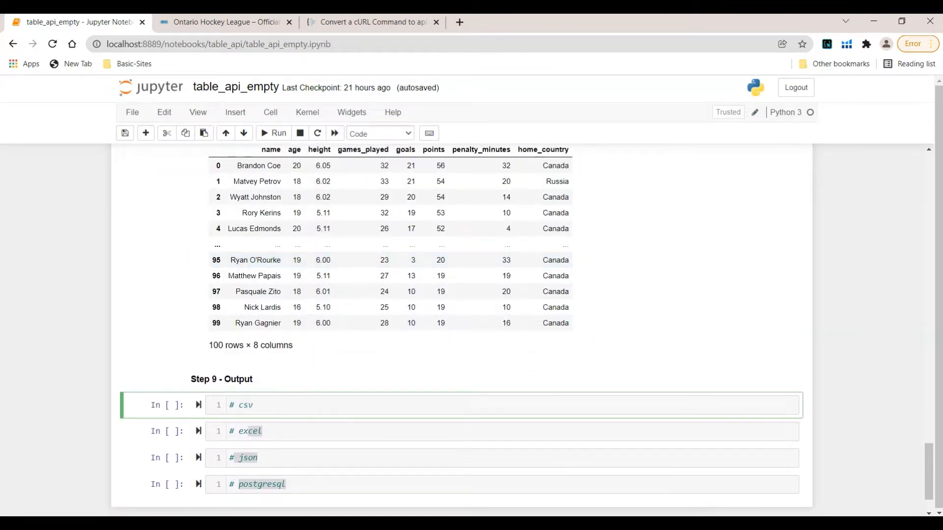
left_click(252, 405)
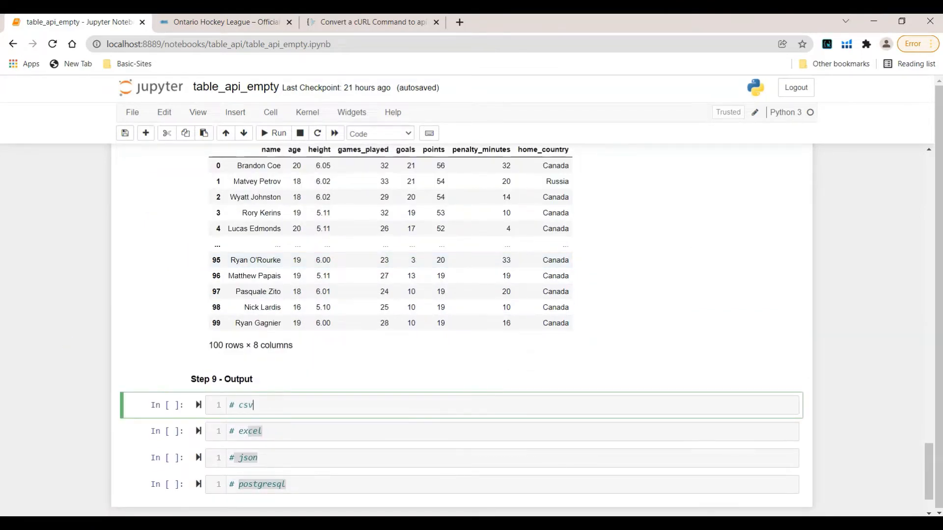
key("enter")
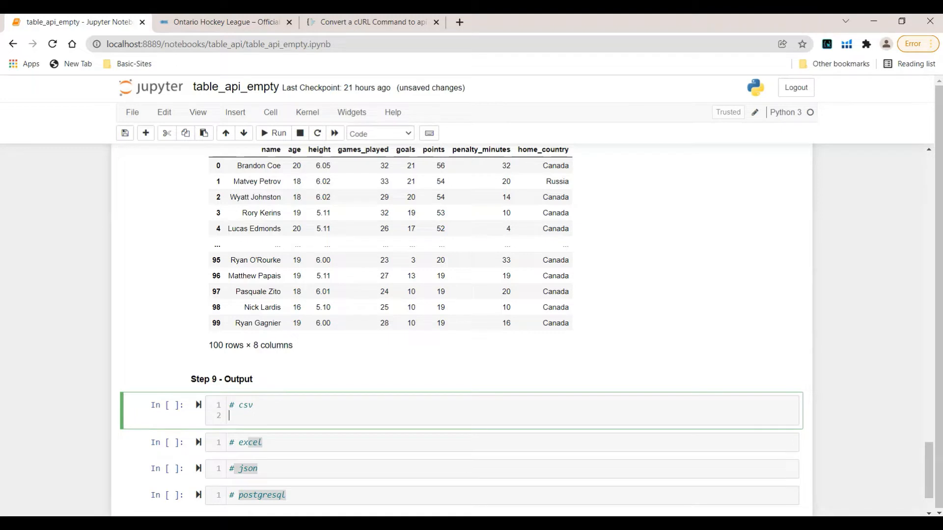
Enter hockey_df.to_csv('hockey.csv', sep=';', index=False) using autocomplete, and run the cell.
type("hockey_df")
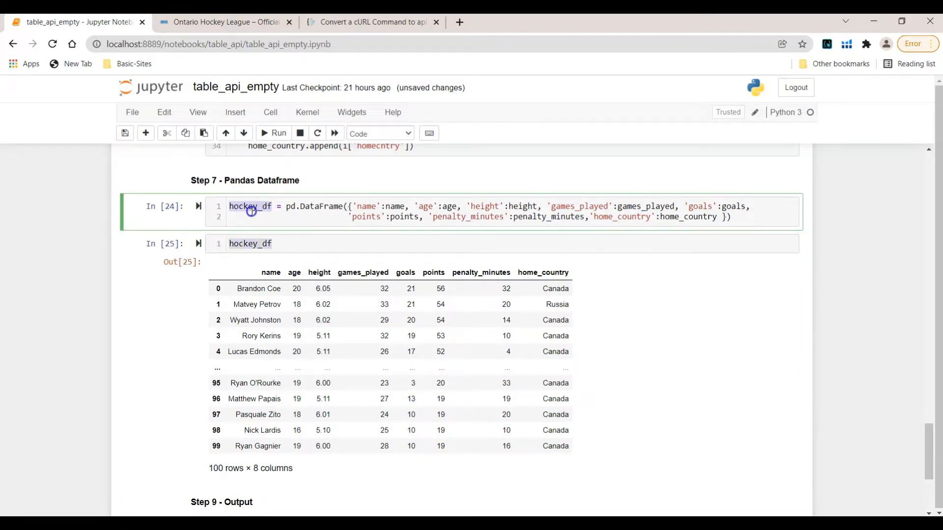
scroll("down", 3)
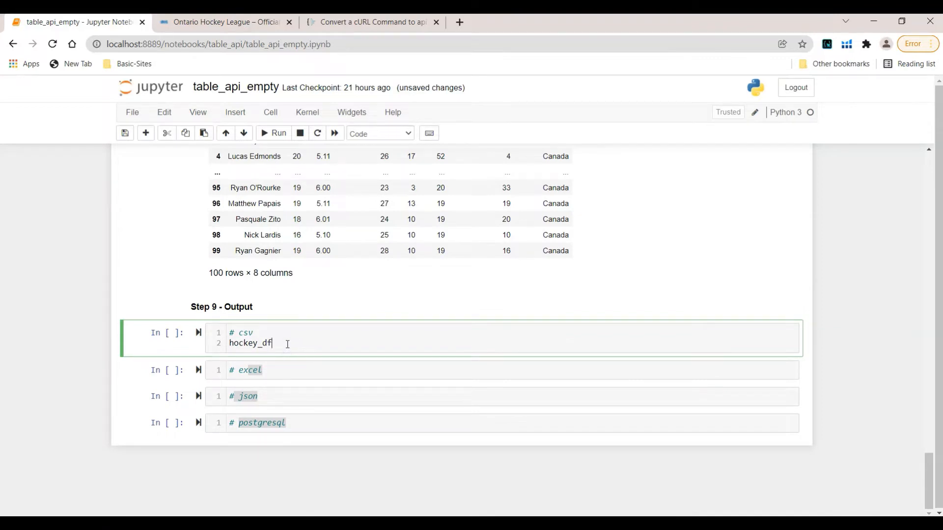
type(".to")
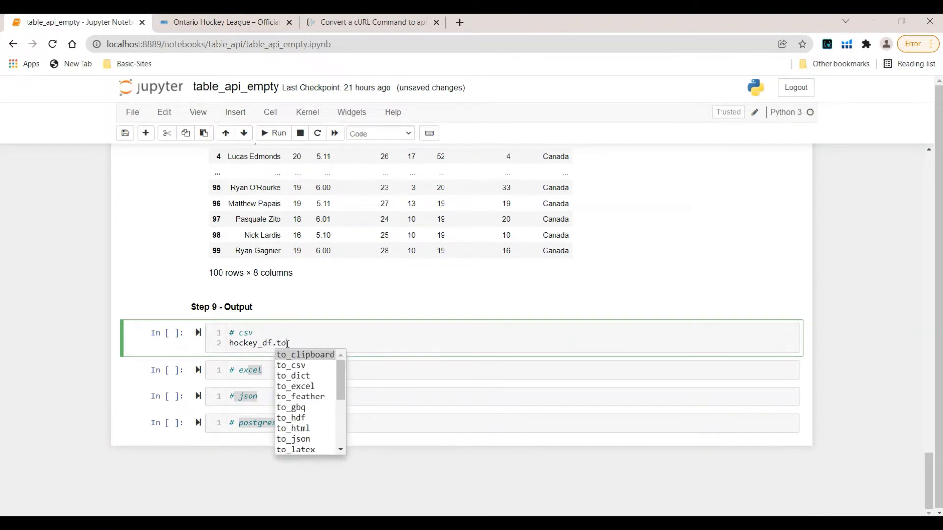
left_click(290, 364)
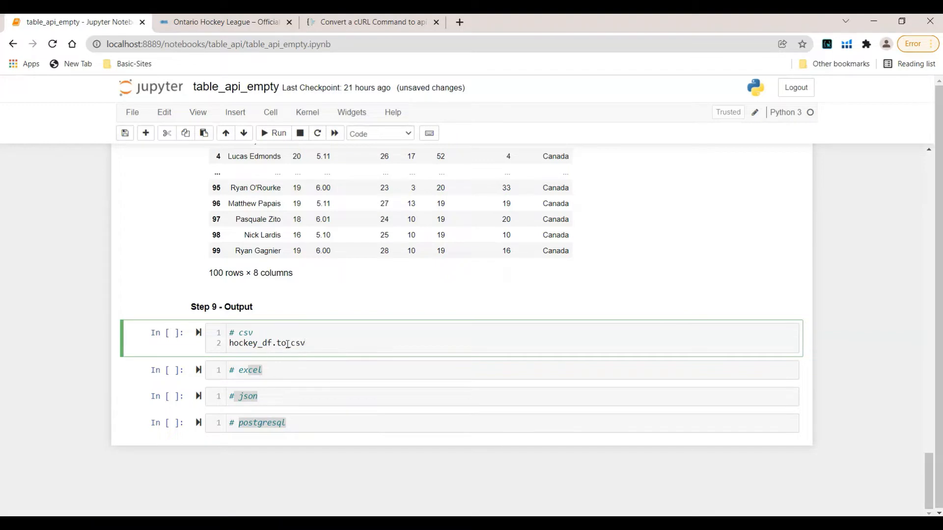
type("()")
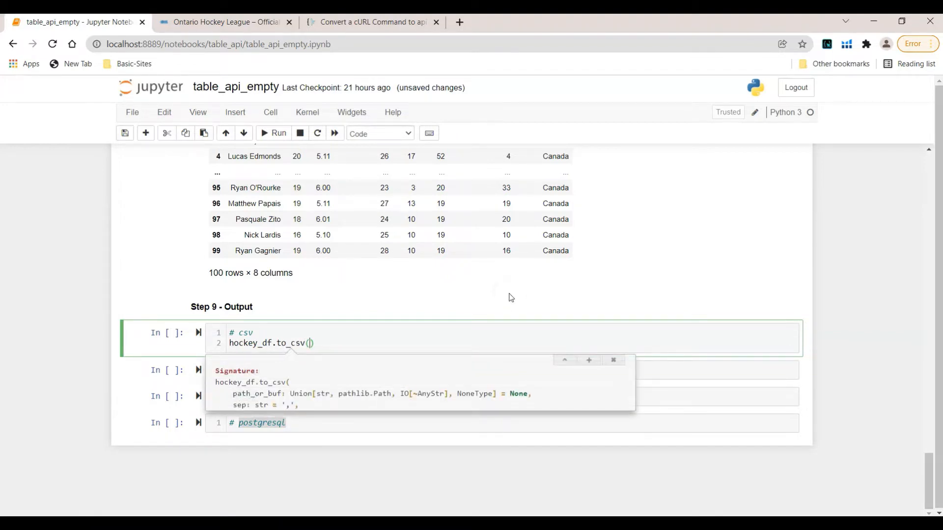
type("'hock'")
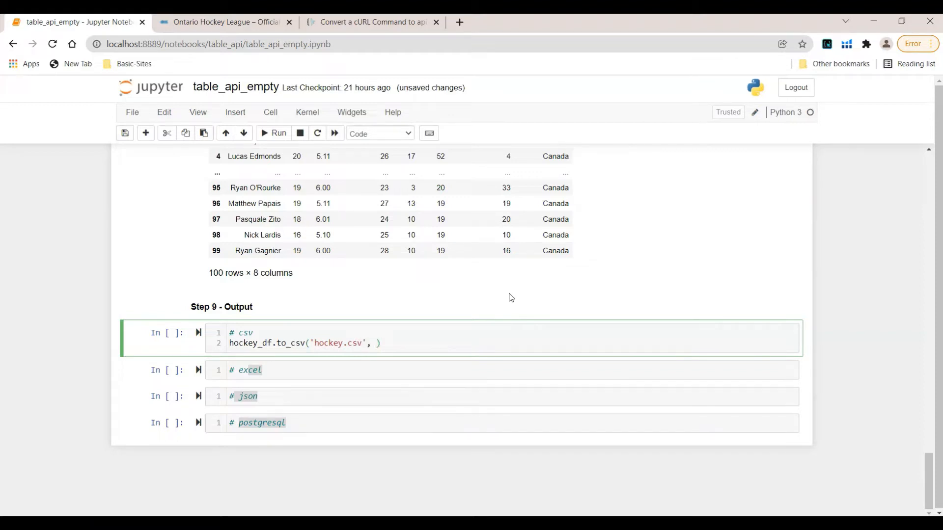
type("sep=';")
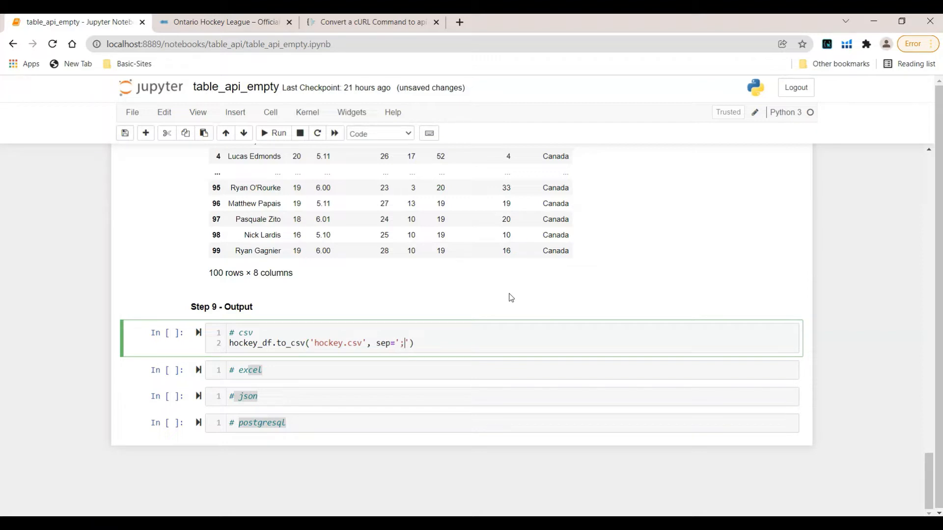
type(",")
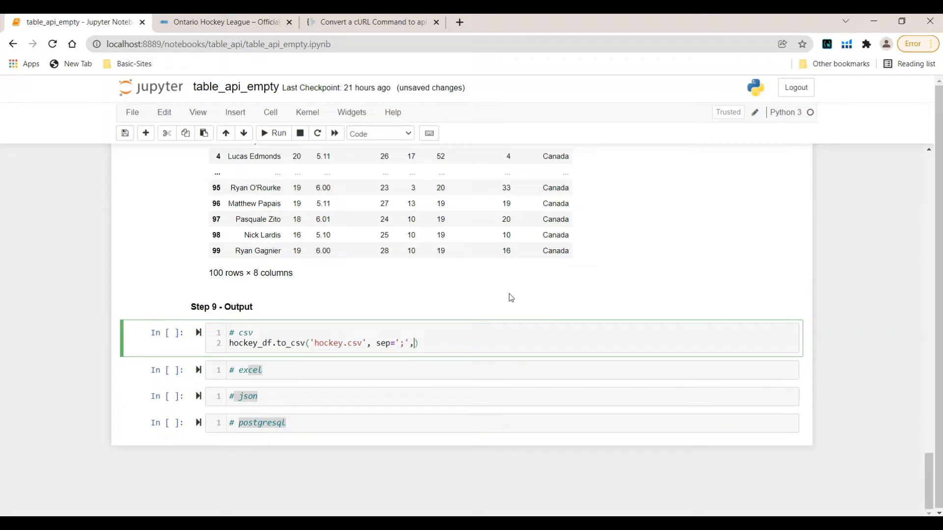
type("index=False")
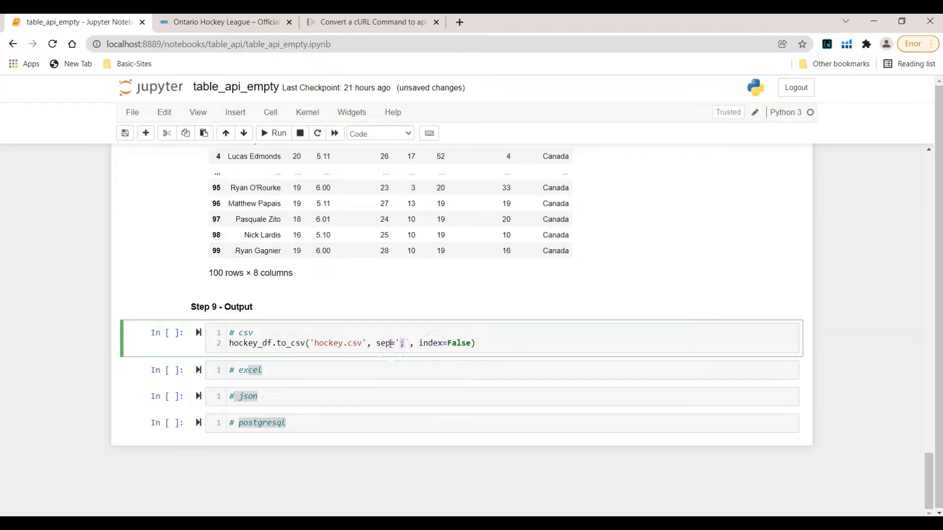
left_click(278, 133)
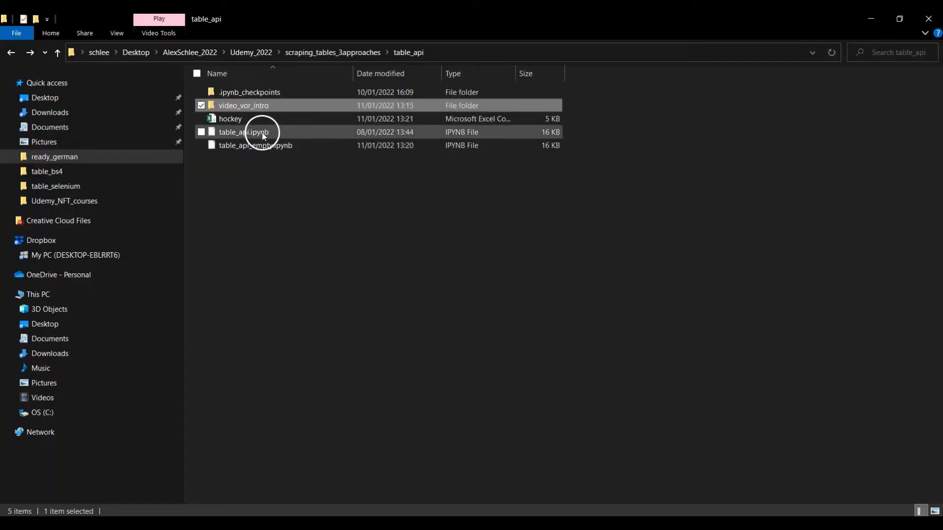
mouse_move(254, 119)
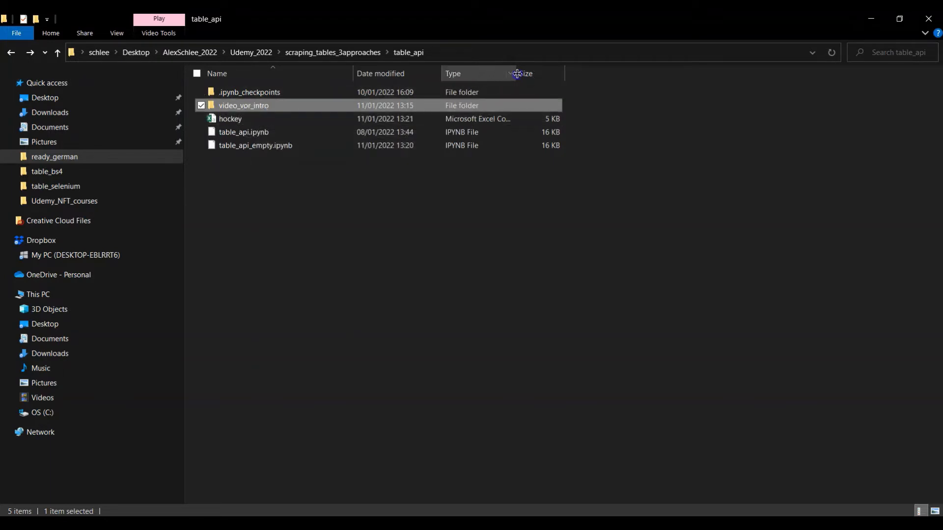
Widen the Type column and open hockey.csv from table_api in Excel.
left_click(229, 118)
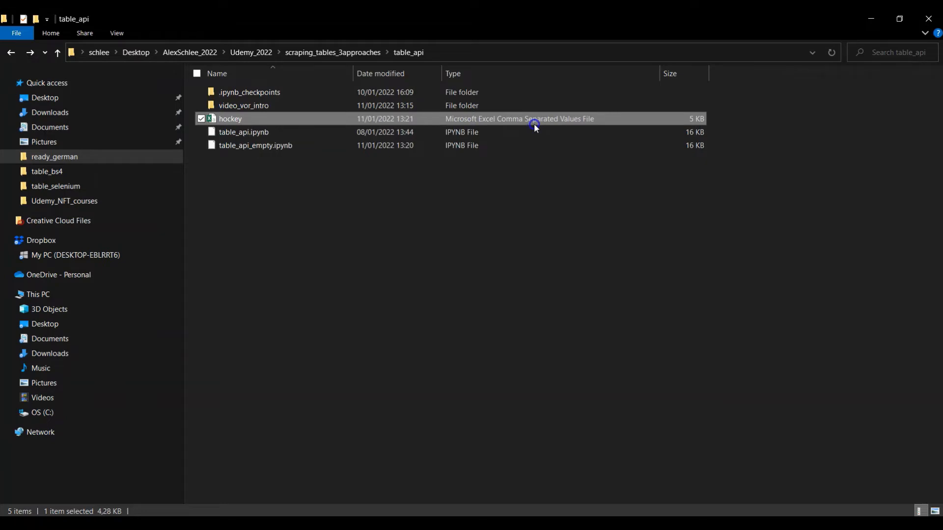
double_click(230, 118)
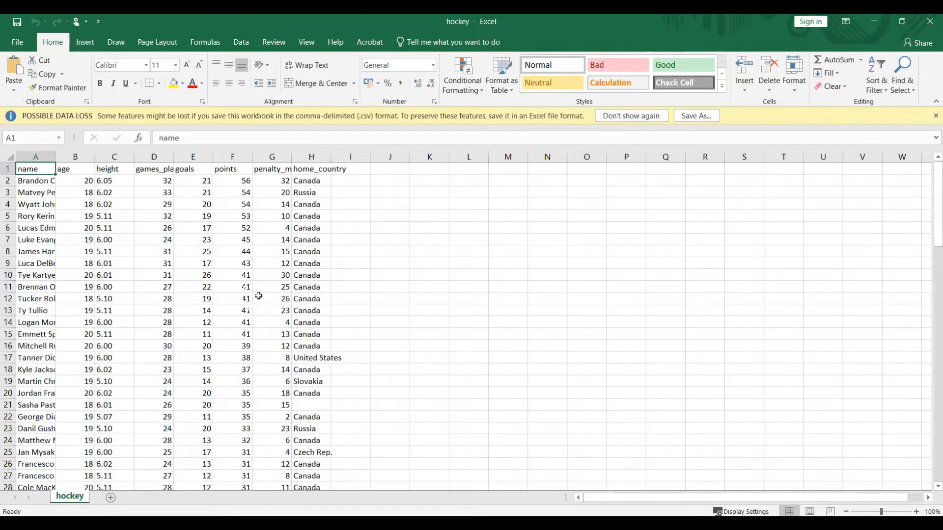
scroll("down", 3)
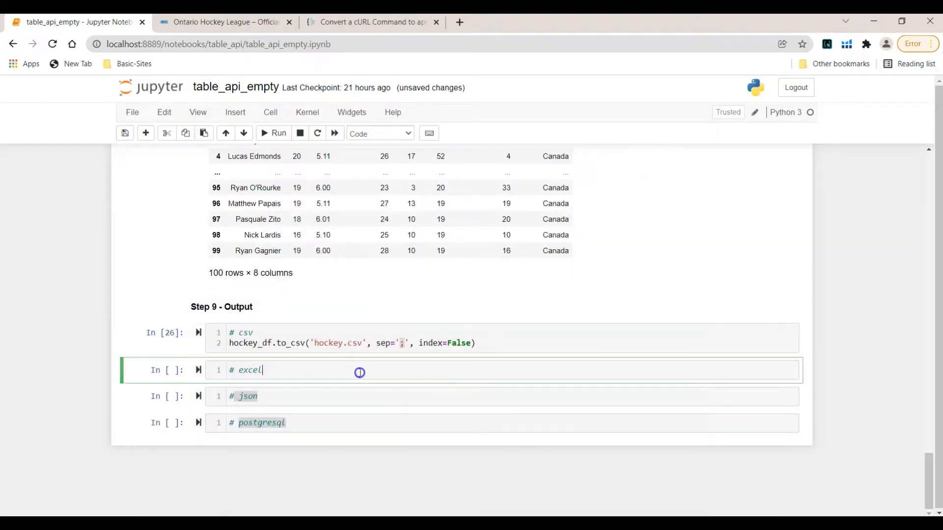
Write hockey_df.to_excel('hockey-excel.xlsx', index=False) in the excel cell and run it.
type("hockey_df")
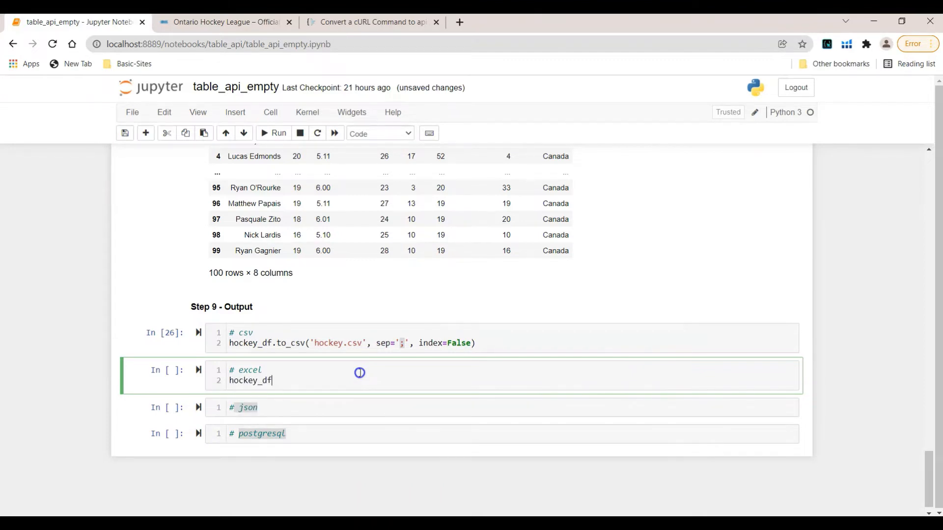
type(".to_")
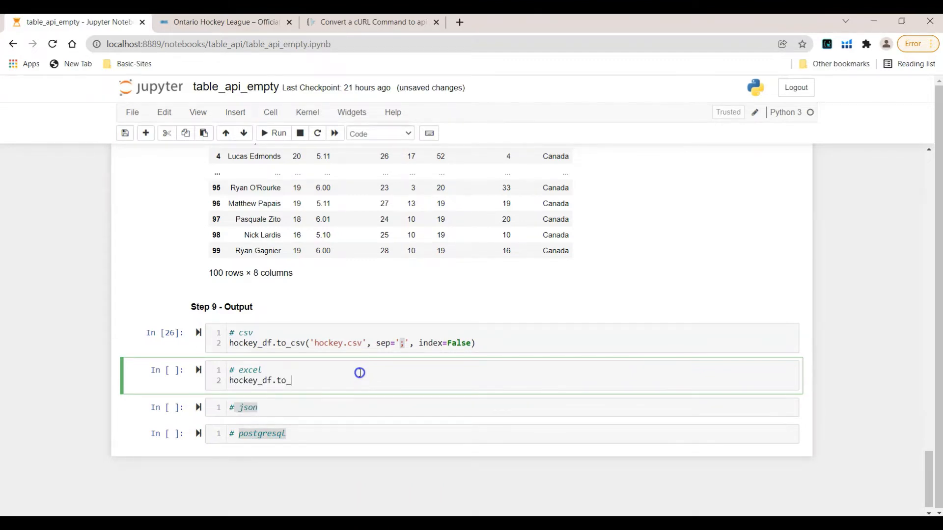
type("excel")
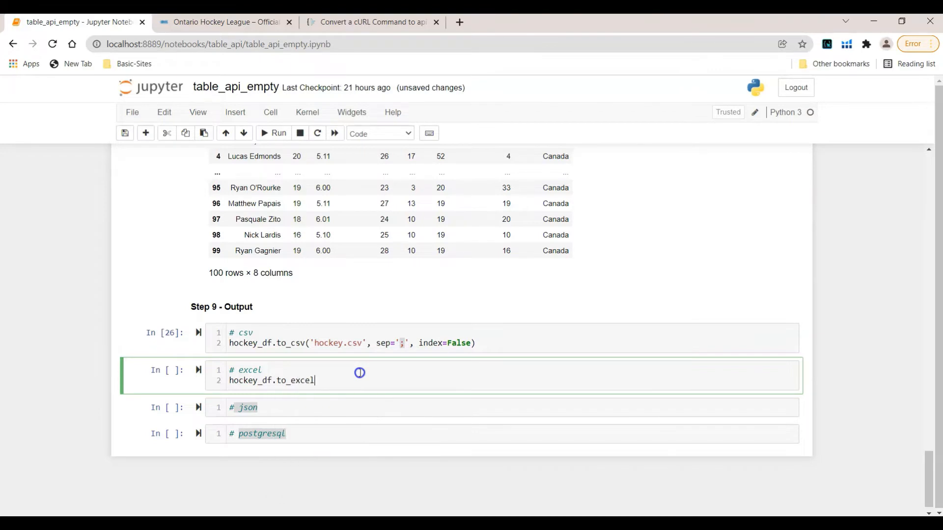
type("('hock'")
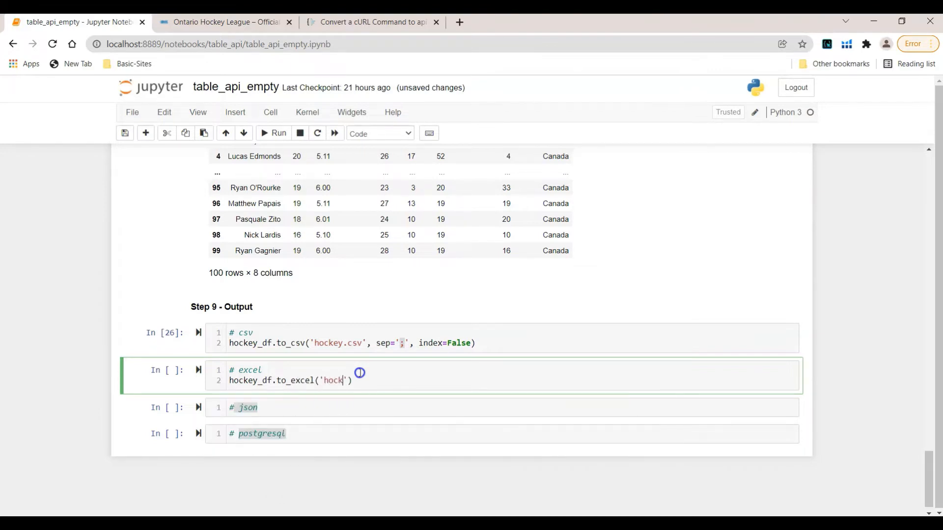
type("ey")
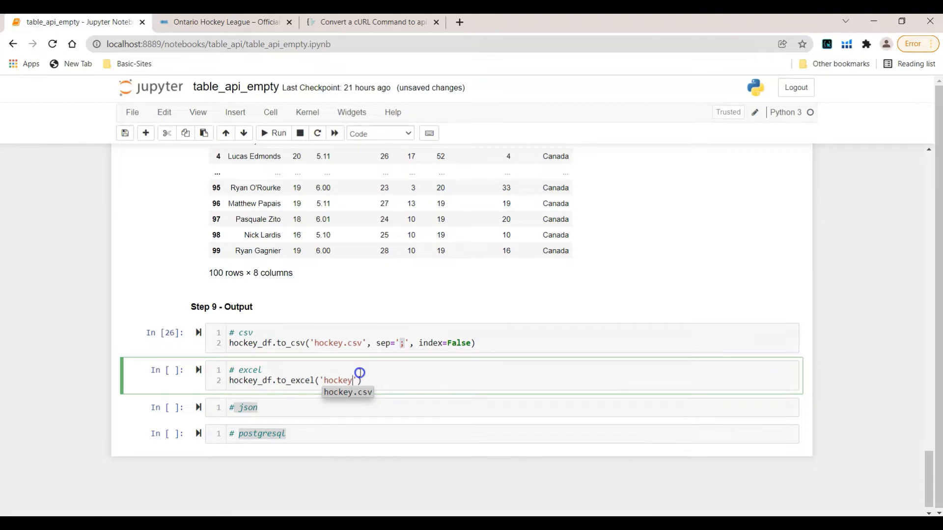
type("-")
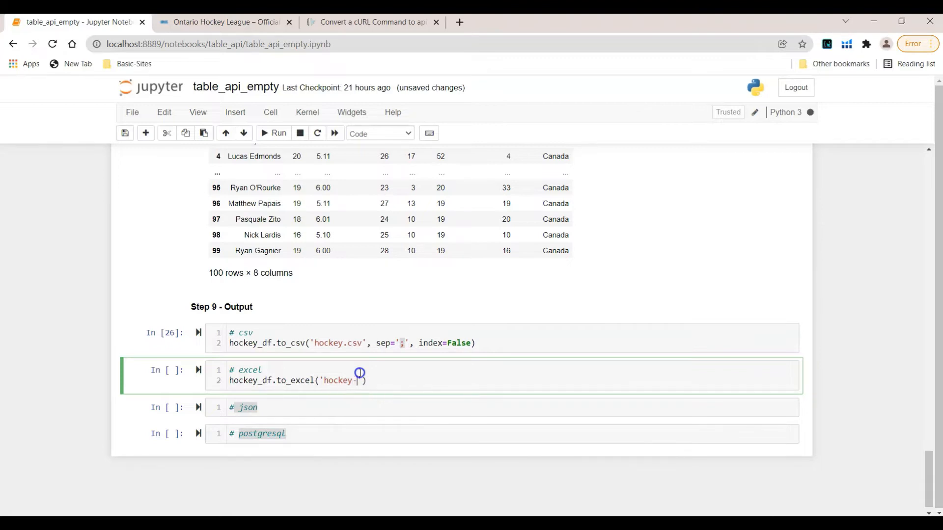
type("excel.")
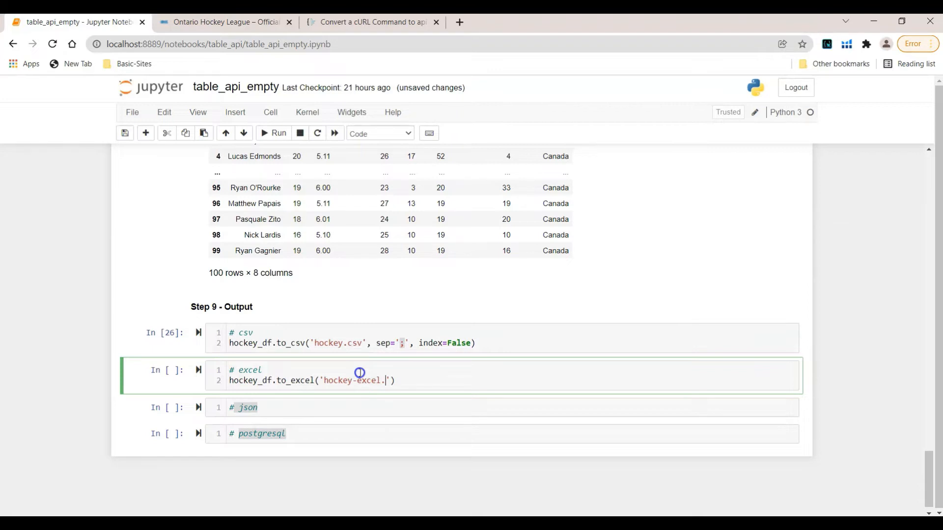
type("xlsx")
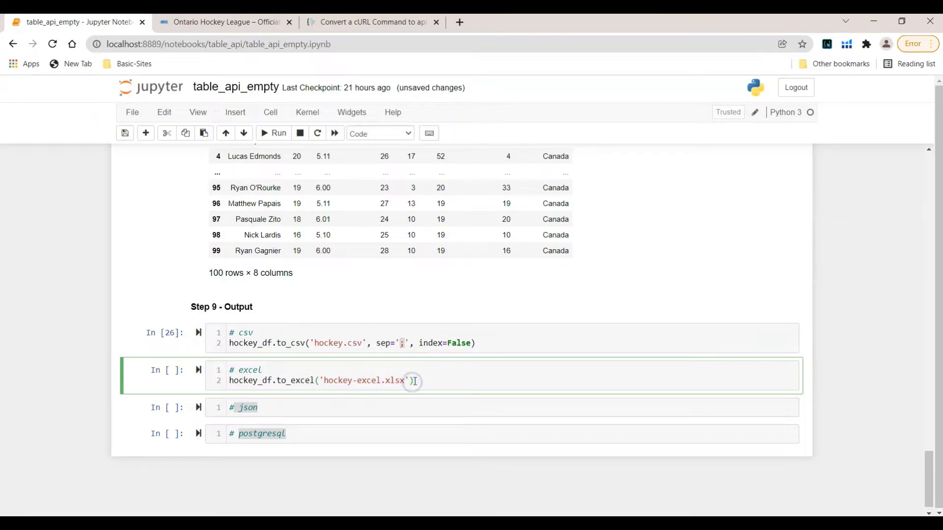
type(", index=")
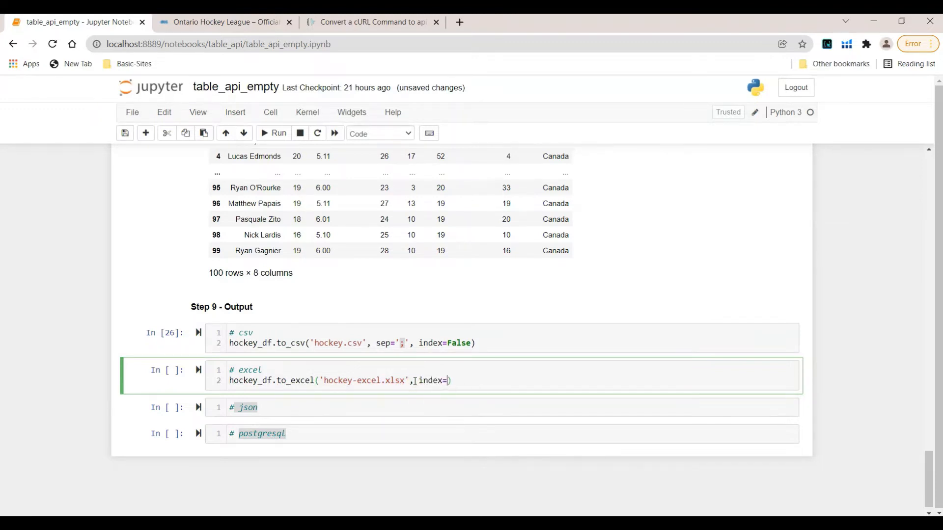
type("False")
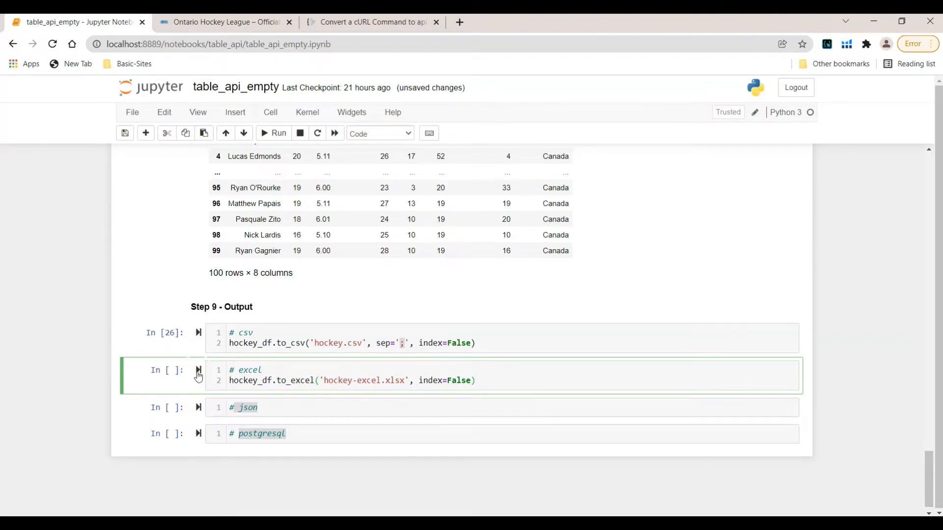
left_click(278, 133)
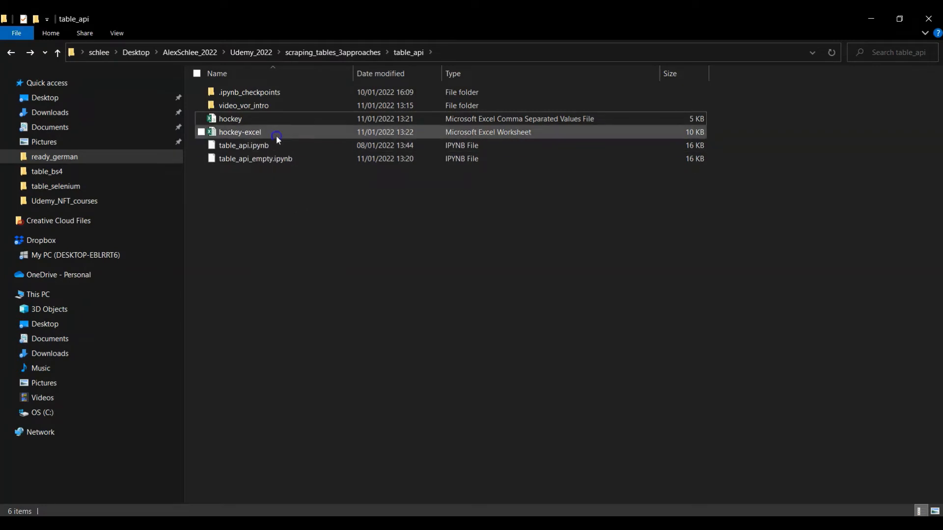
Open hockey-excel.xlsx from the table_api folder in Excel.
left_click(239, 132)
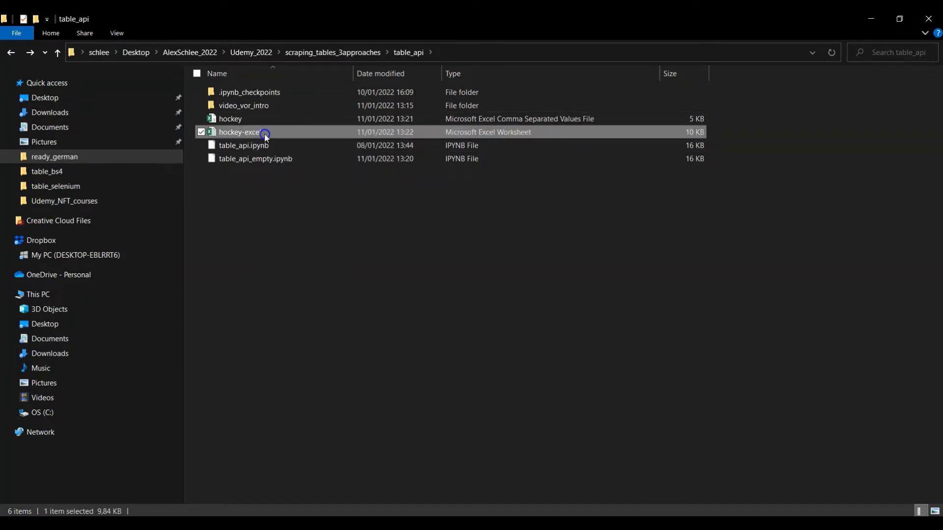
double_click(239, 132)
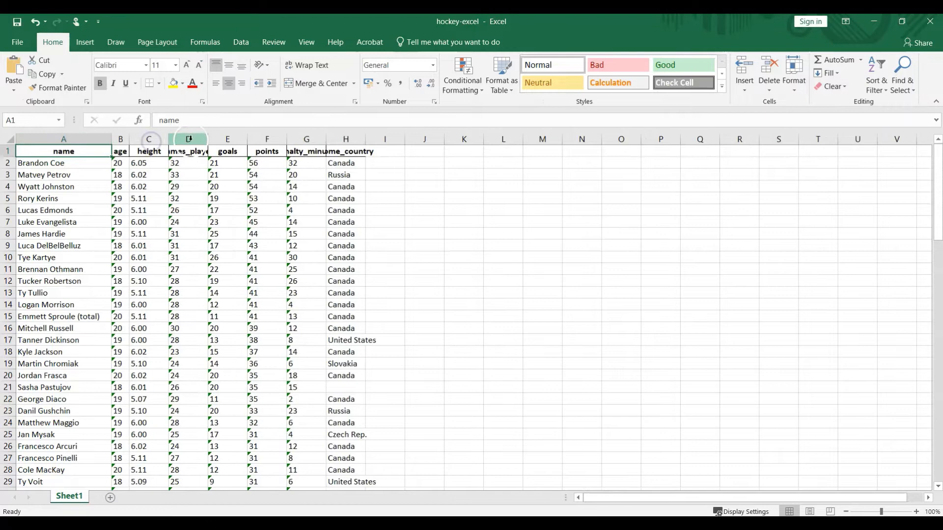
Autofit the columns, apply a Medium dark table style, and remove the header filter buttons.
left_click(189, 139)
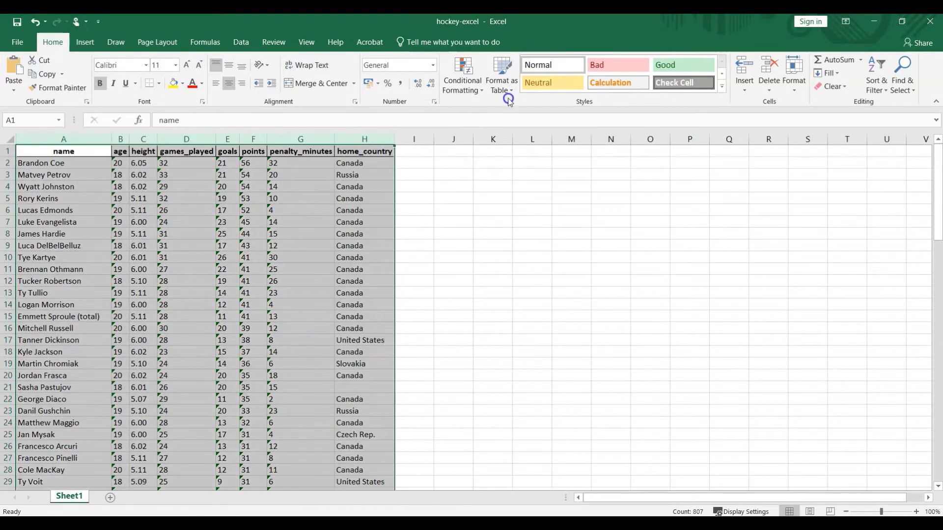
left_click(501, 75)
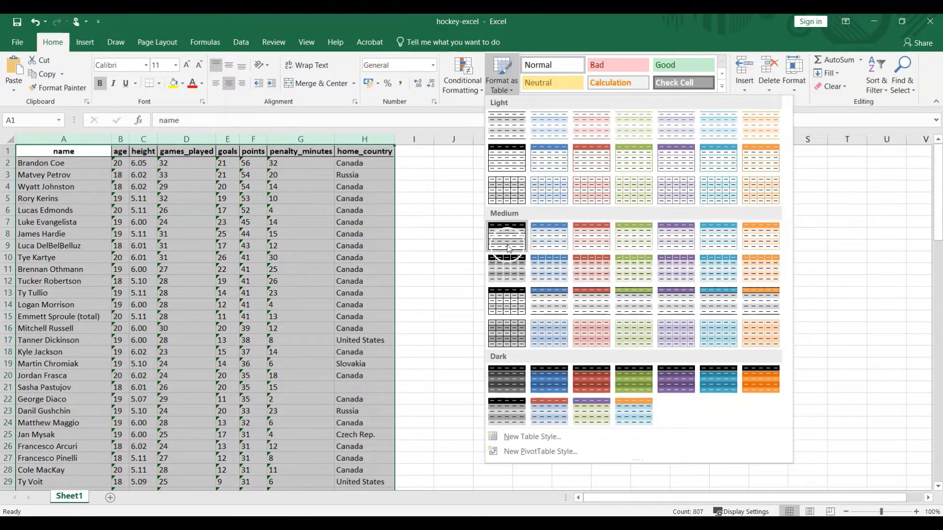
left_click(507, 237)
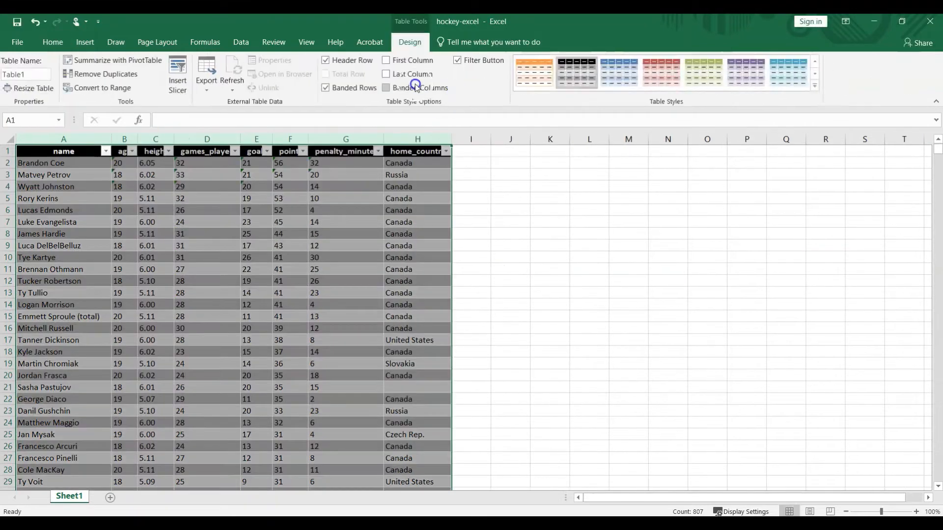
left_click(52, 42)
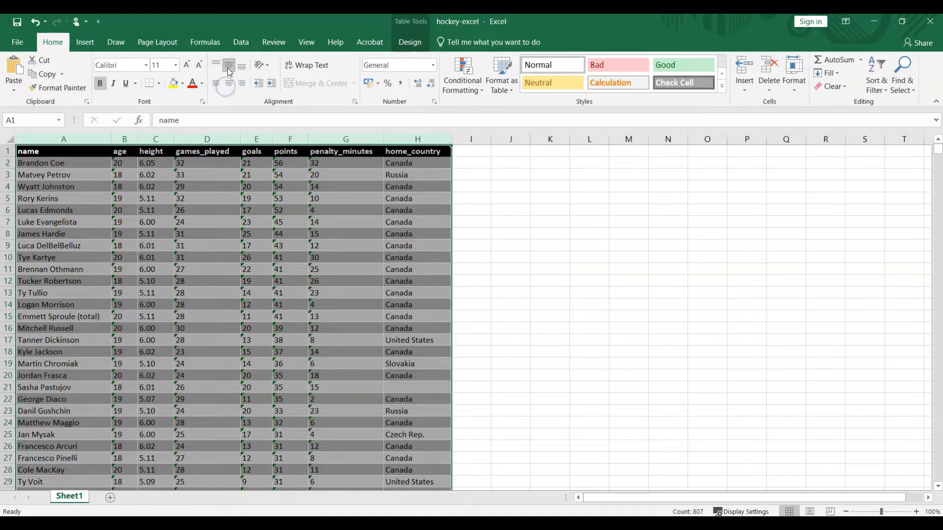
left_click(509, 233)
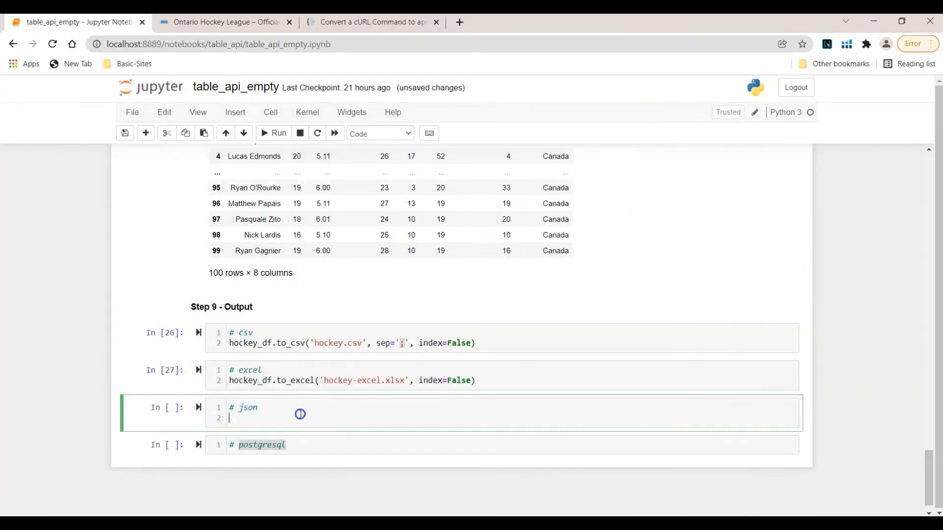
Write hockey_df.to_json('hockey-json.json', orient='records', lines=True) in the json cell and run it.
type("hockey_df")
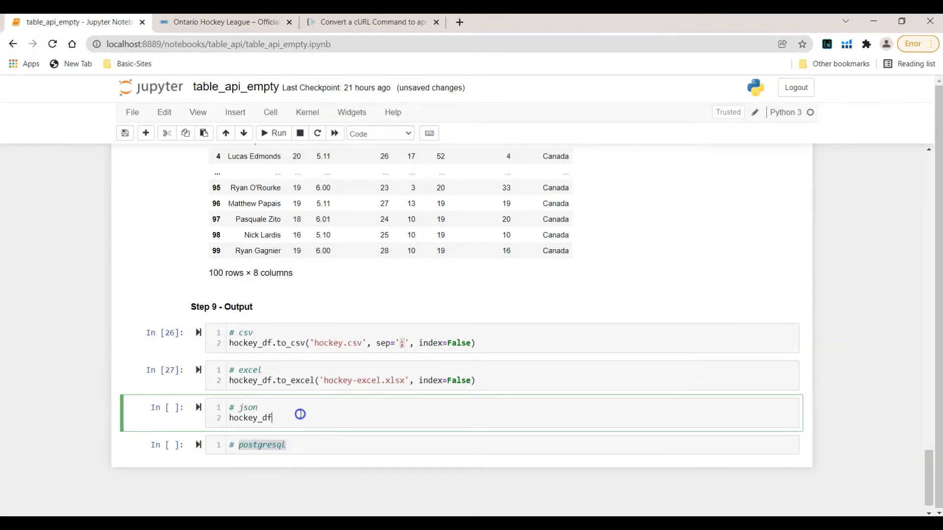
type(".to")
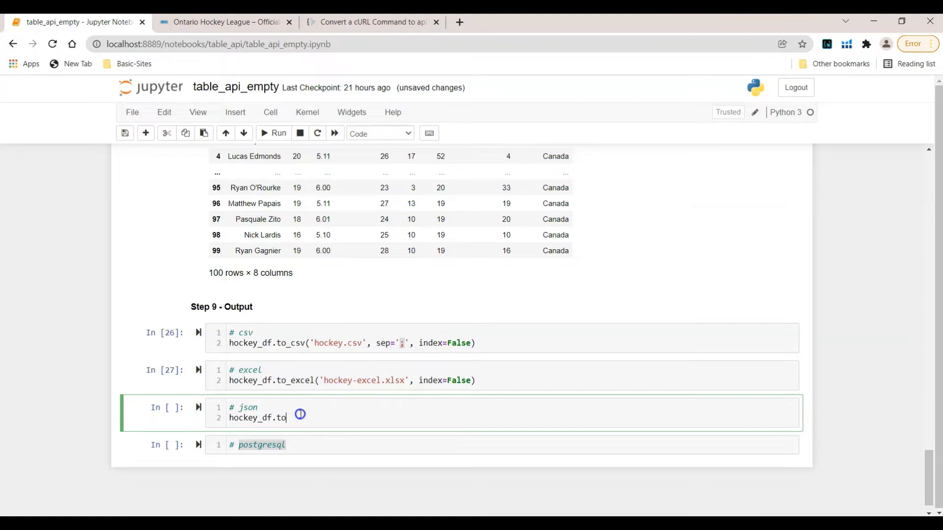
type("_json")
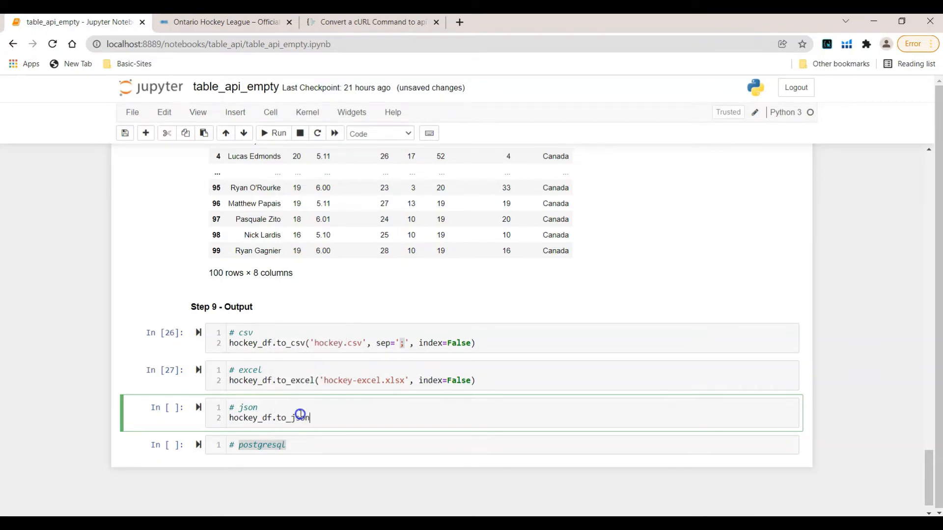
type("('')")
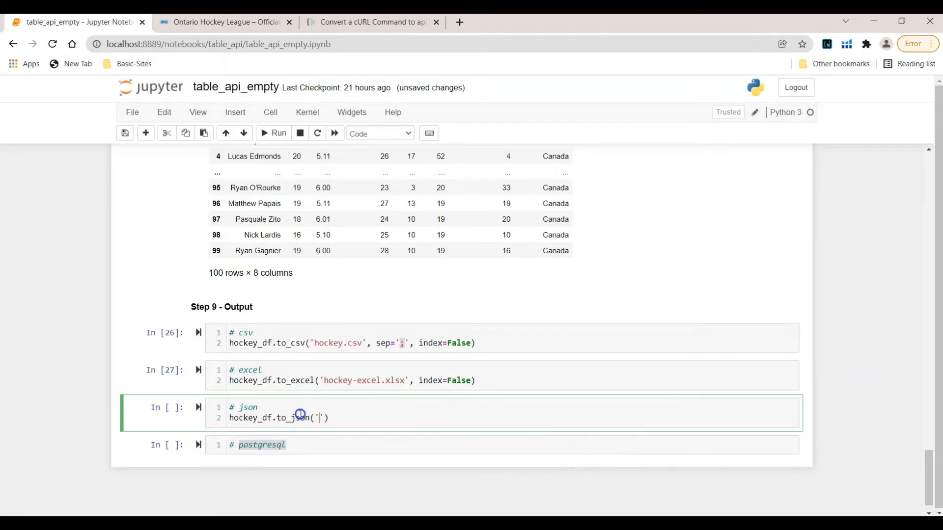
type("hockey-json.json")
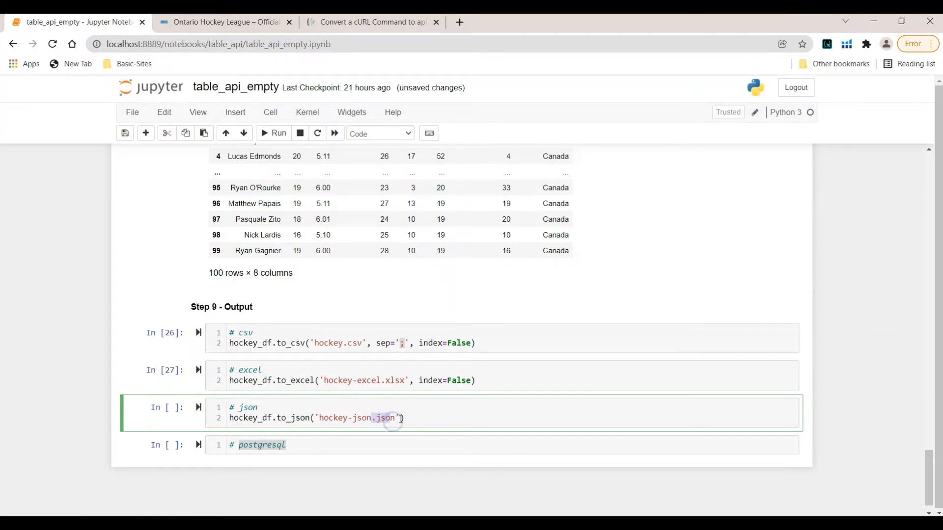
type(", or")
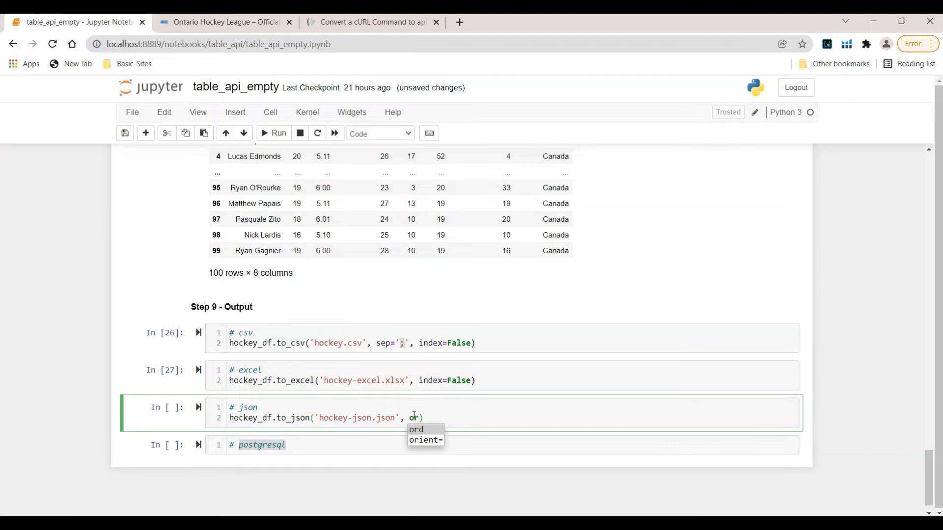
left_click(426, 440)
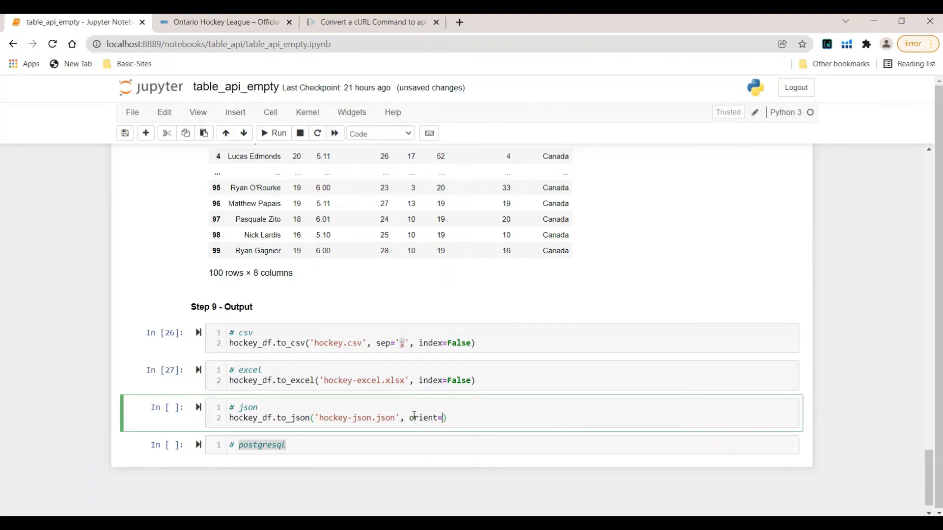
type("'rec'")
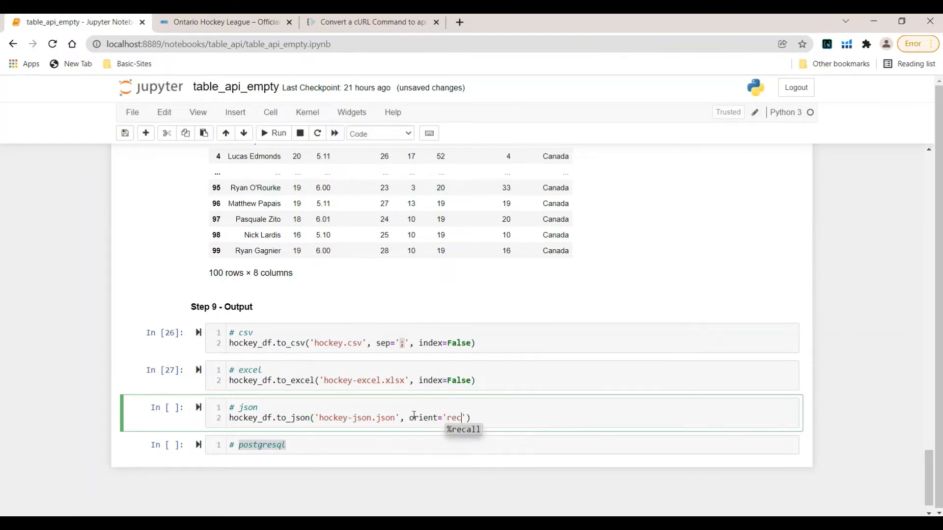
type("ords")
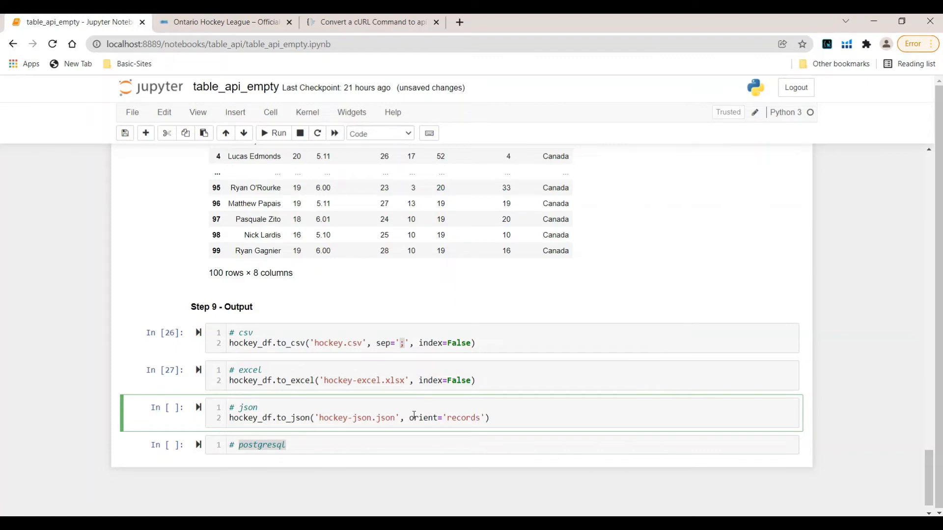
type("lines=")
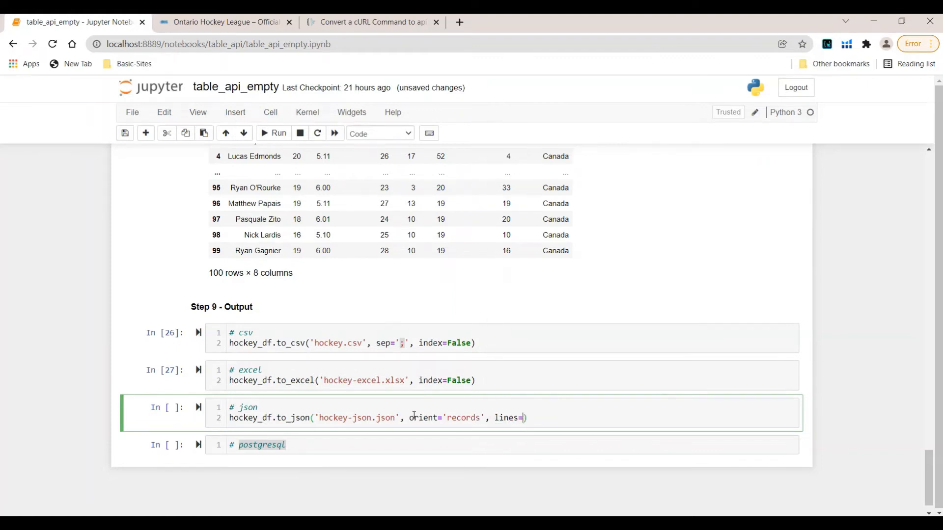
type("True")
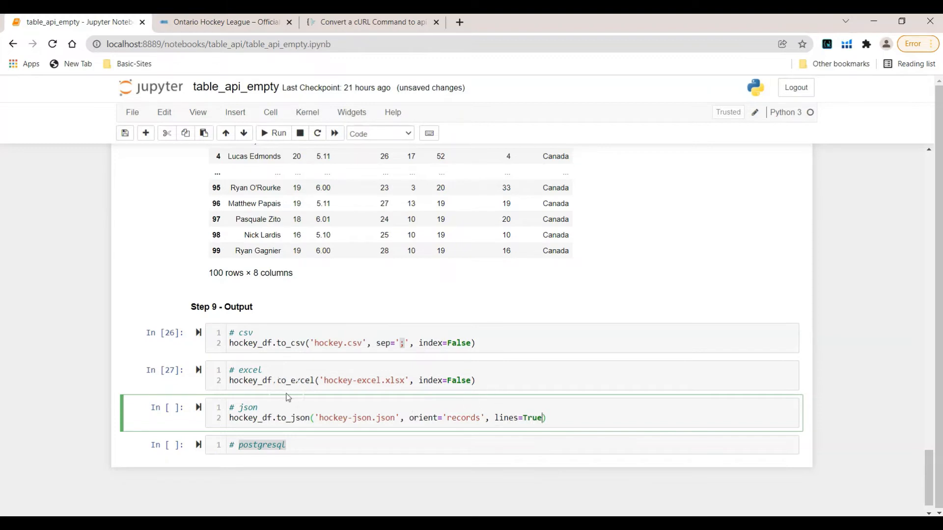
left_click(277, 133)
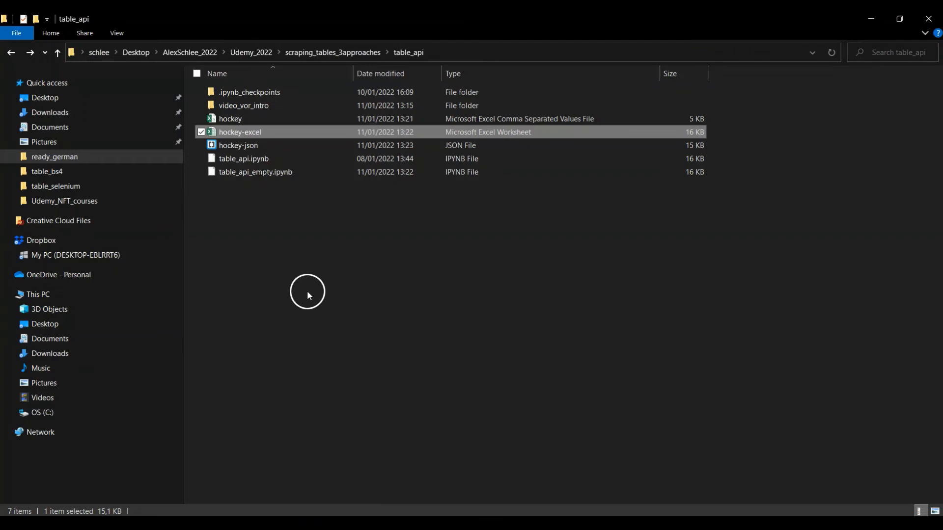
Select hockey-json in the table_api folder to open it in the editor.
left_click(238, 145)
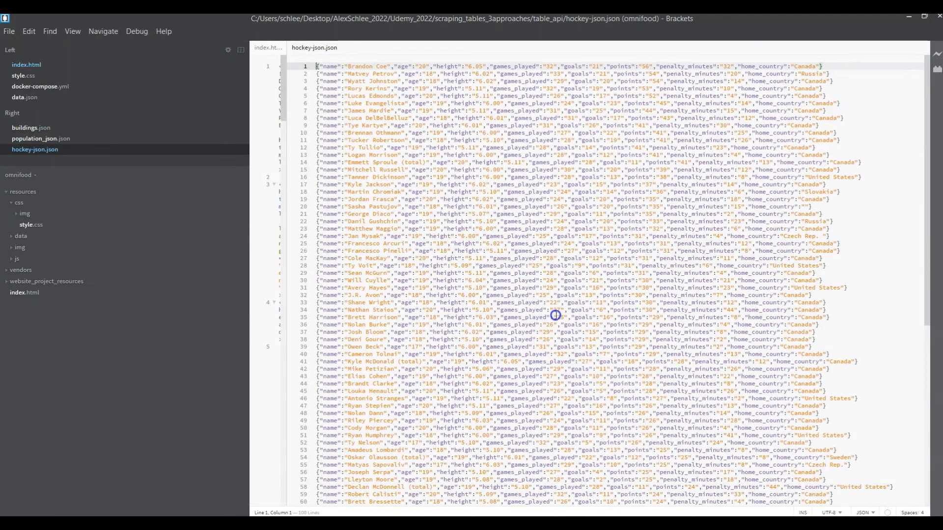
mouse_move(564, 319)
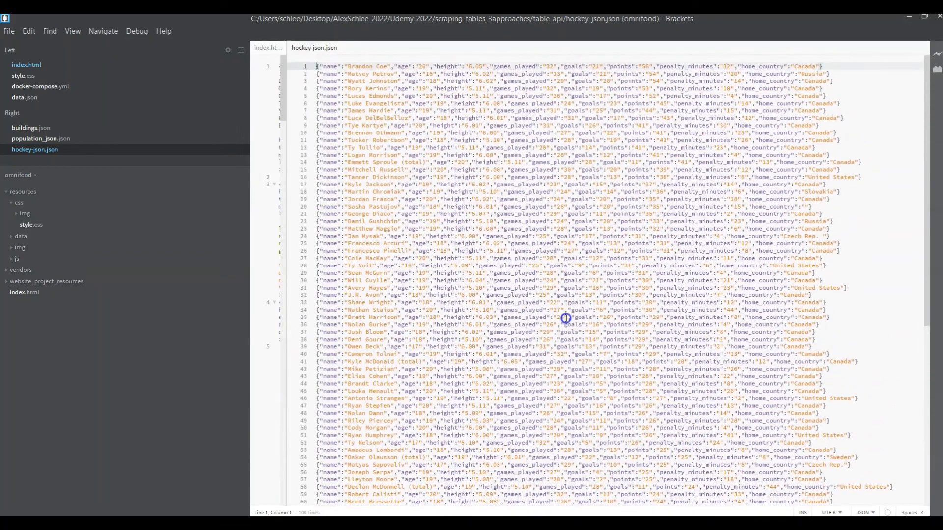
left_click(574, 303)
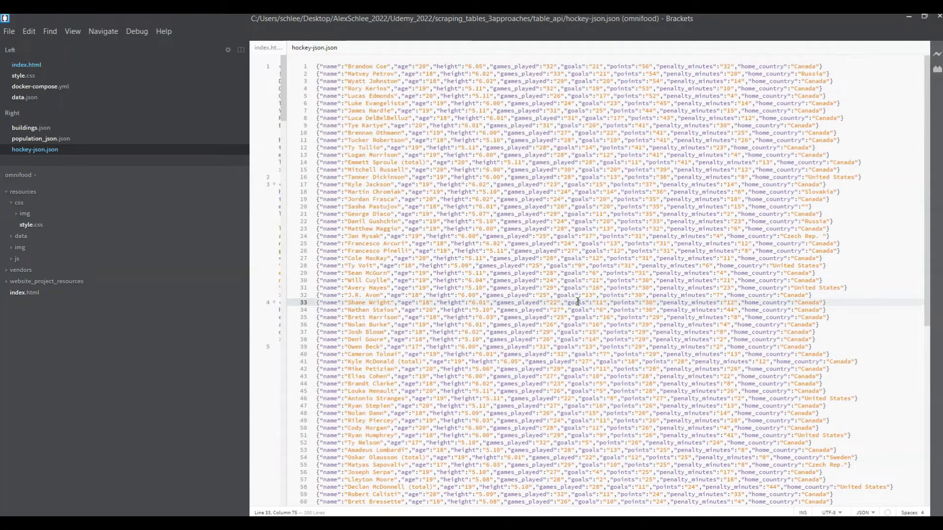
scroll("down", 3)
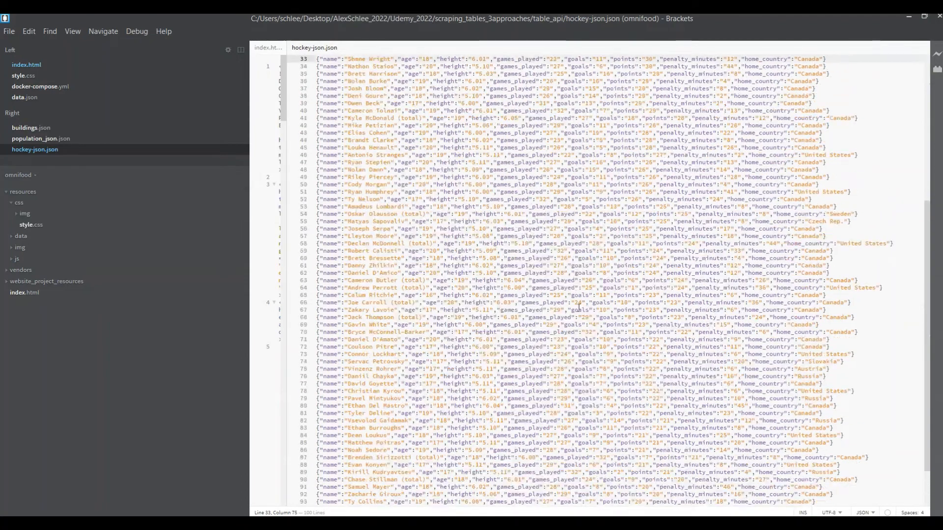
scroll("up", 3)
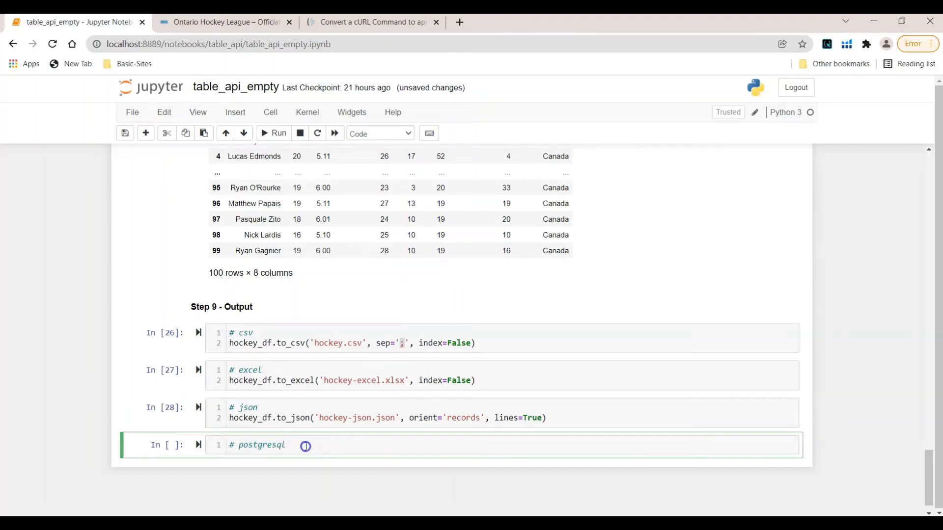
Start a new line defining engine = sqlalchemy.create_engine in the postgresql cell.
key("enter")
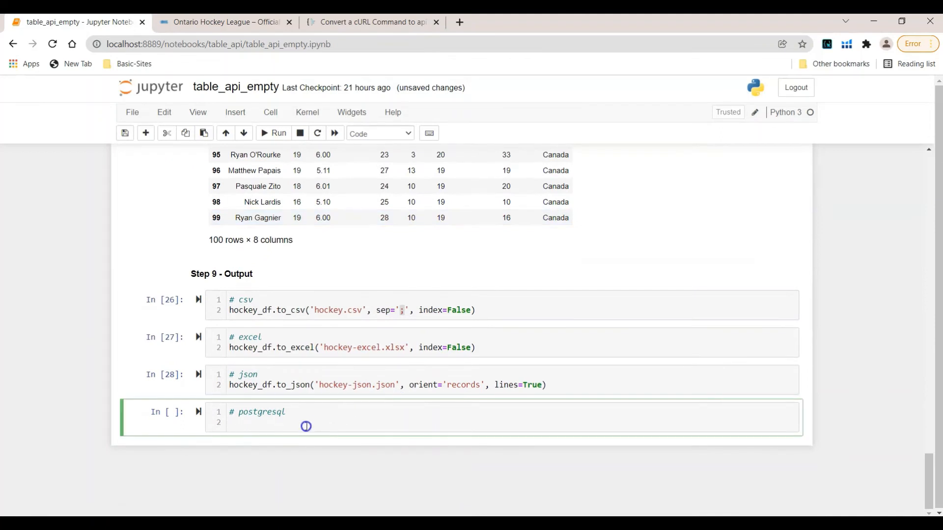
type("engi")
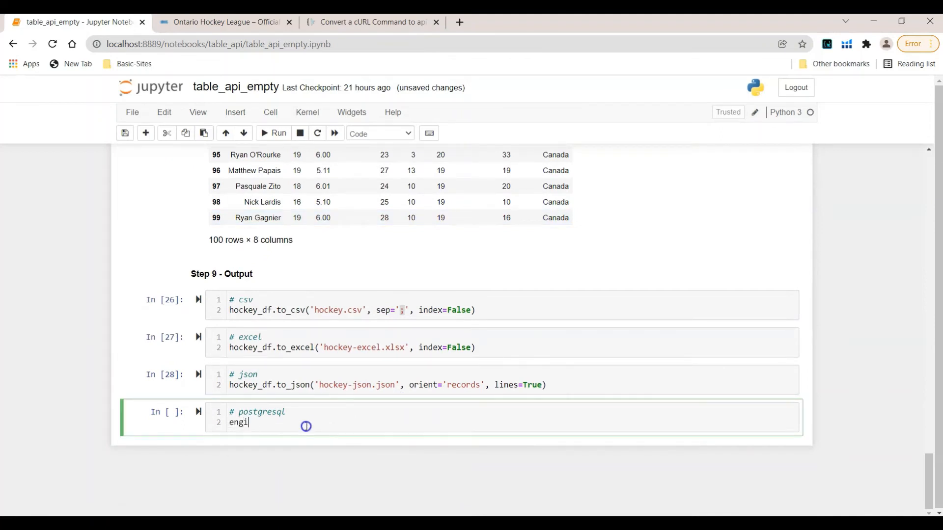
type("ne =")
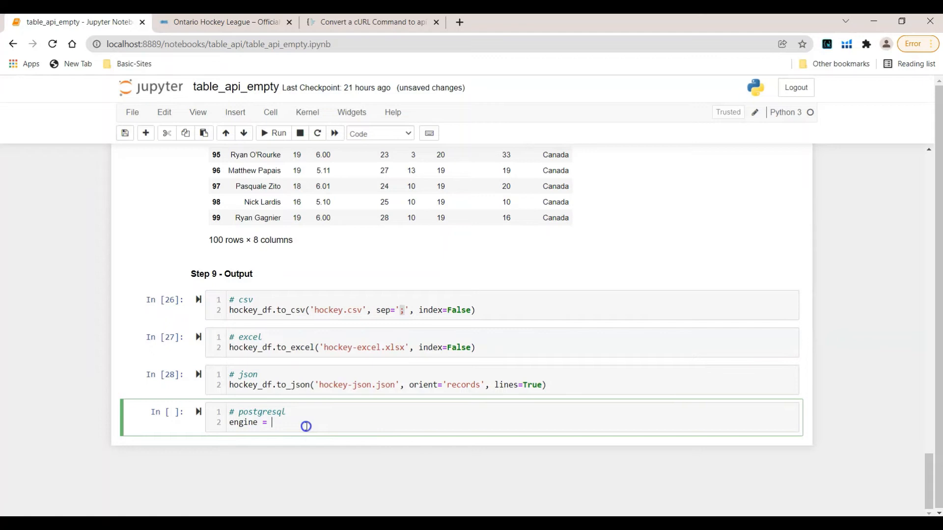
type("sq")
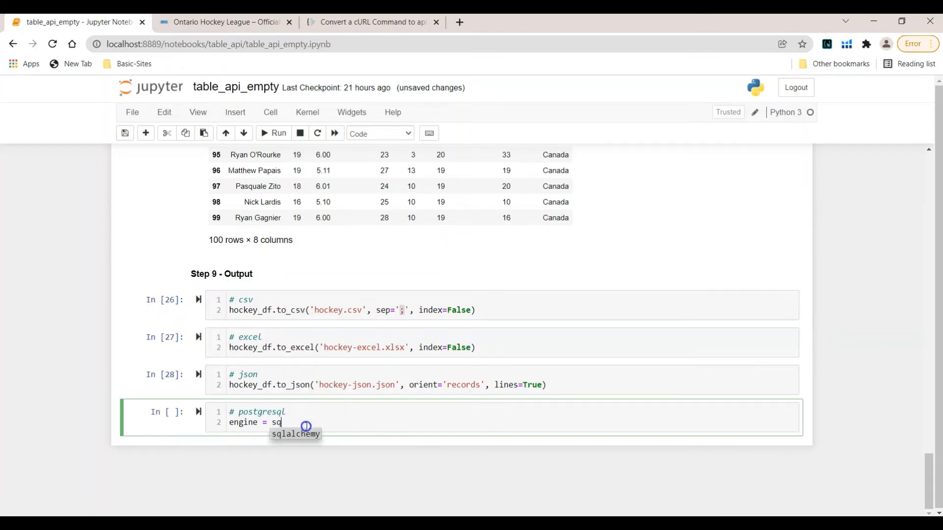
type("alchemy.cre")
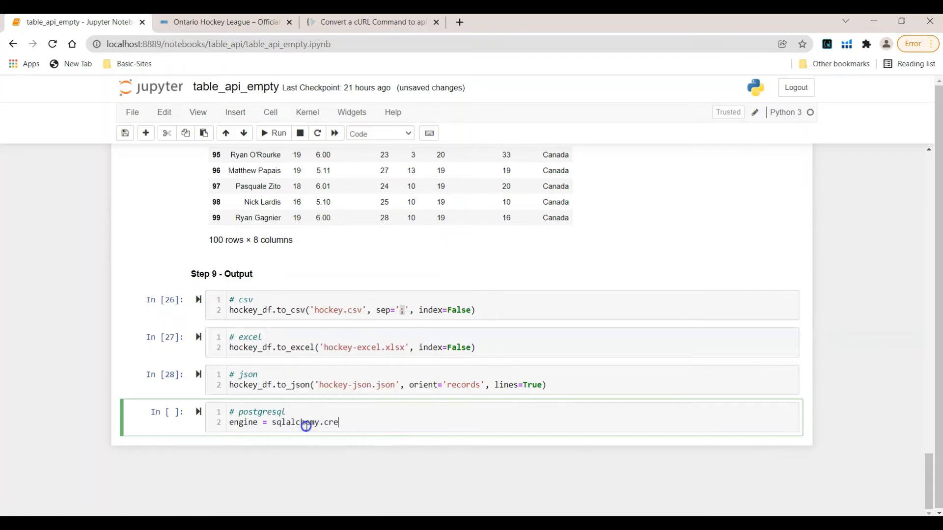
type("ate_engine")
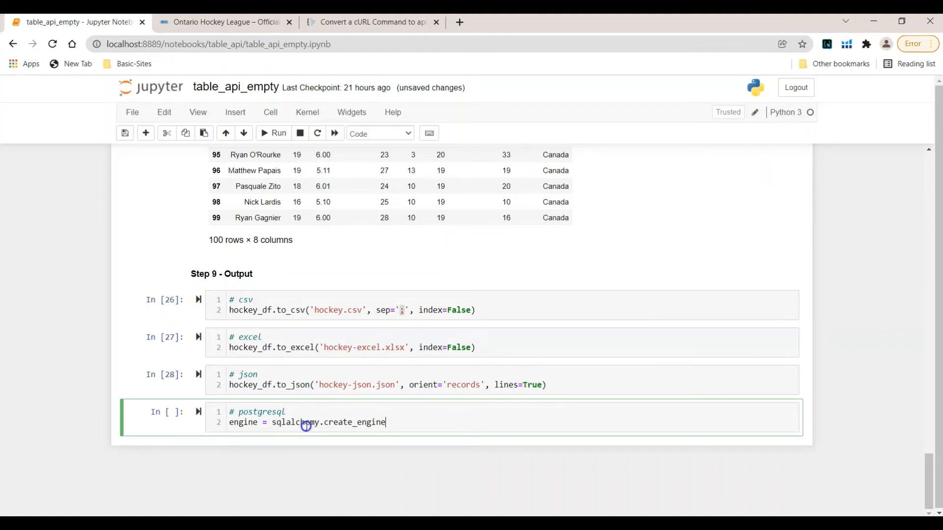
type("('post')")
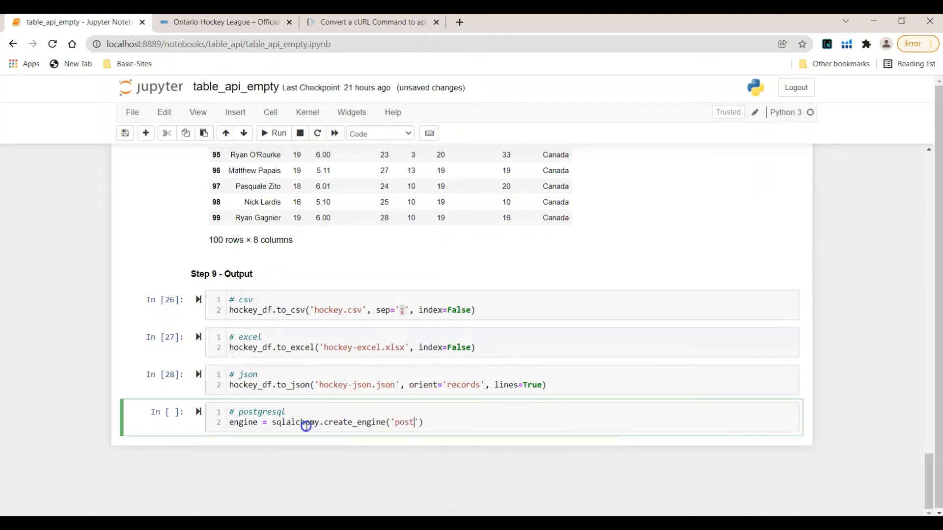
type("gres:")
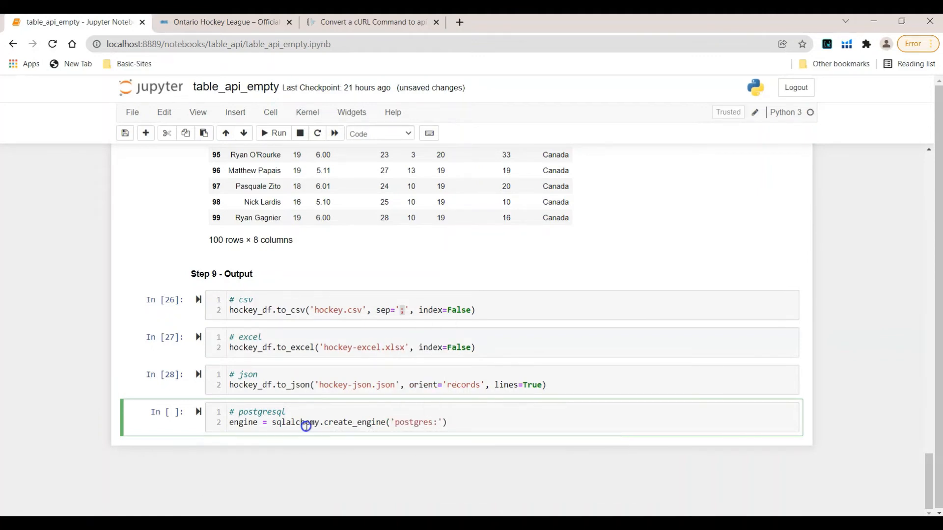
type("//")
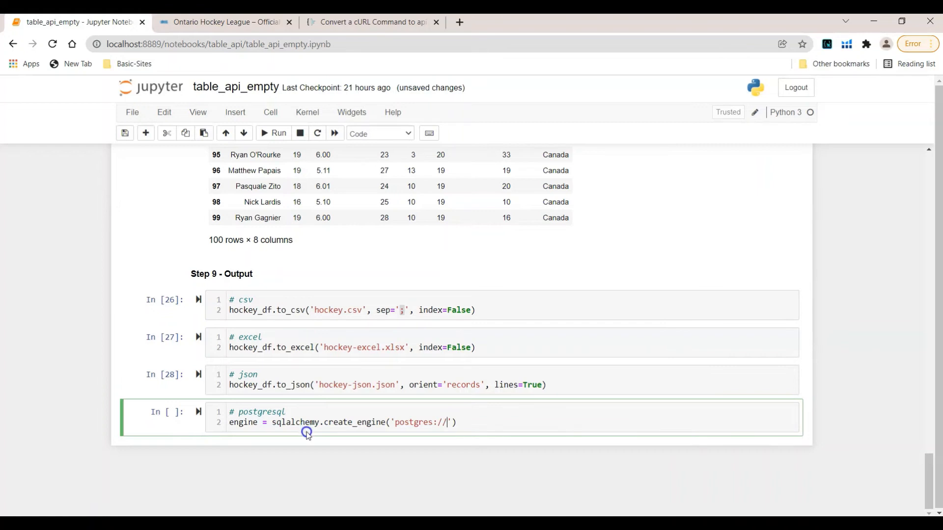
type("postgres")
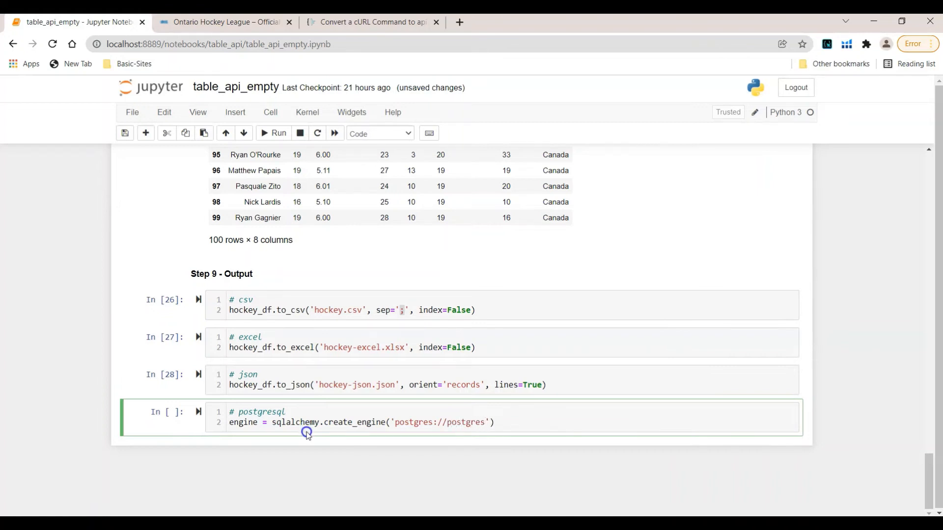
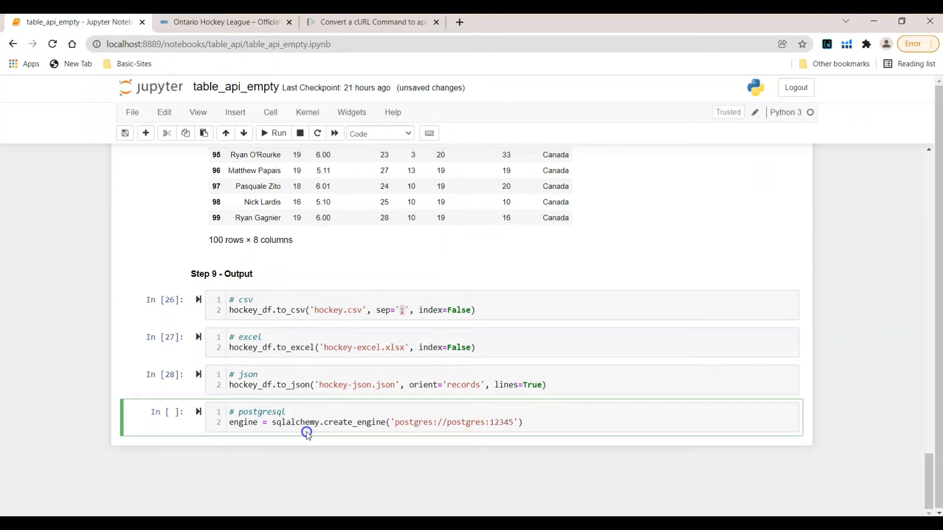
type("@loca")
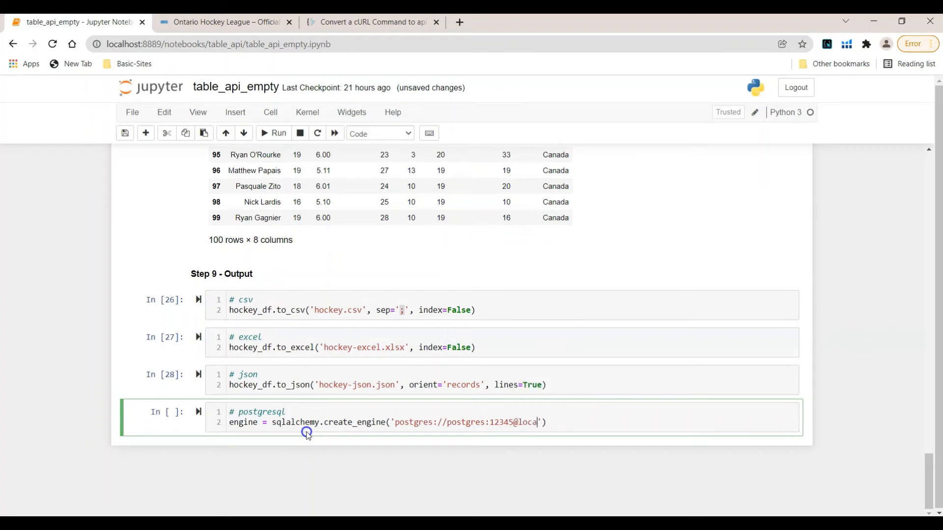
type("host:")
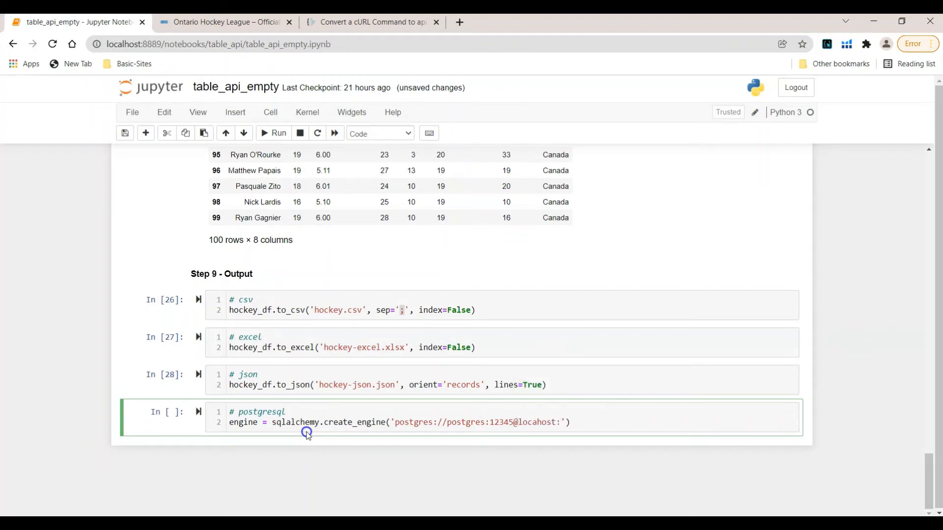
type("54")
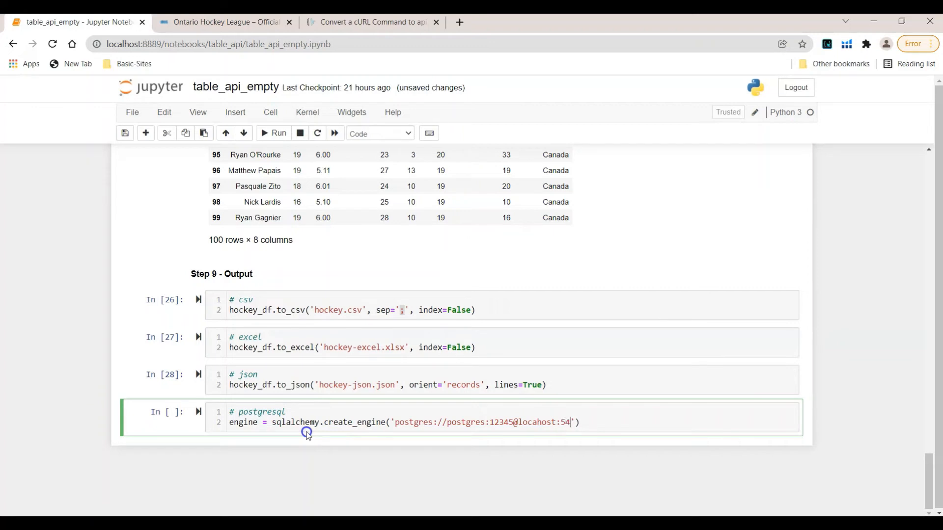
type("32")
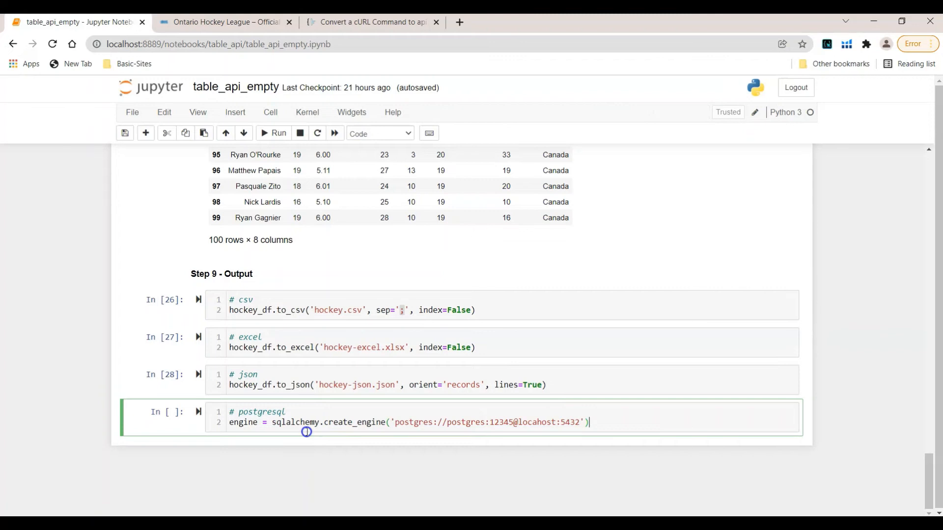
type("hoc")
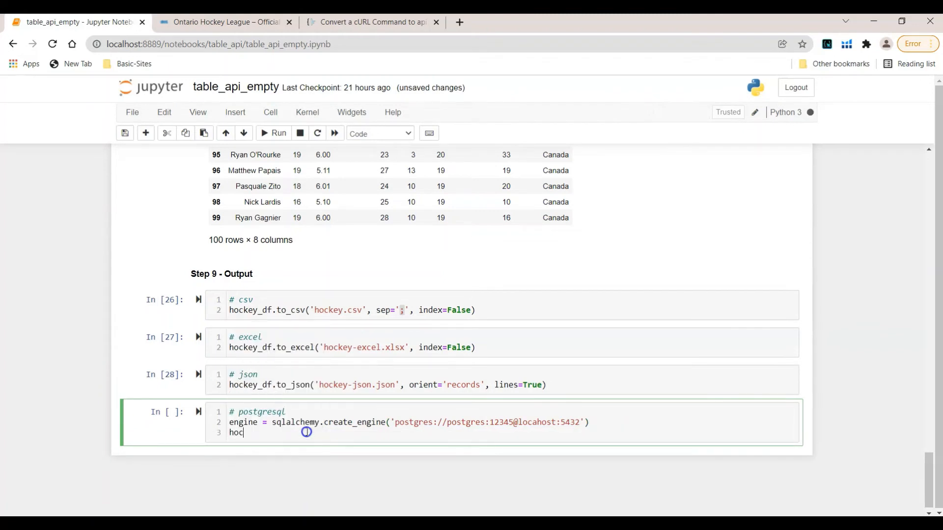
Complete line 3 as hockey_df.to_sql('hockey', engine, index=False).
type("k")
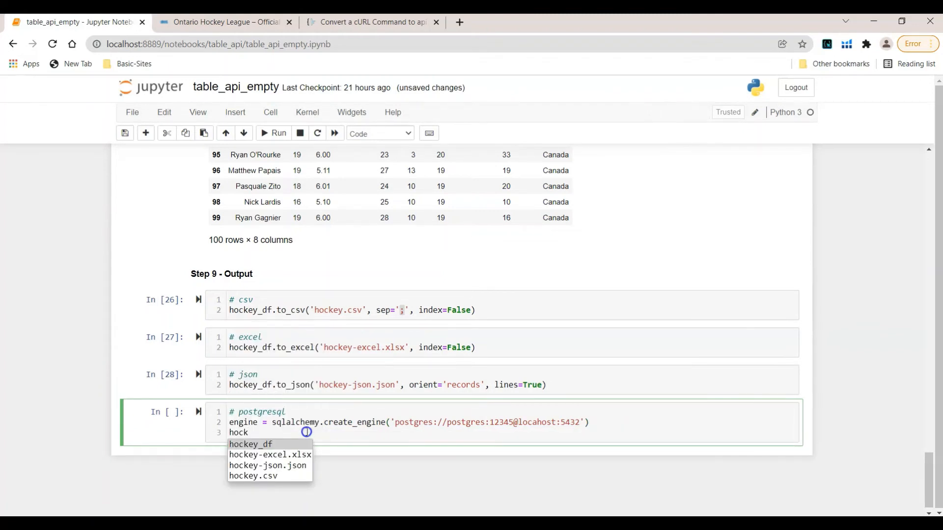
left_click(250, 444)
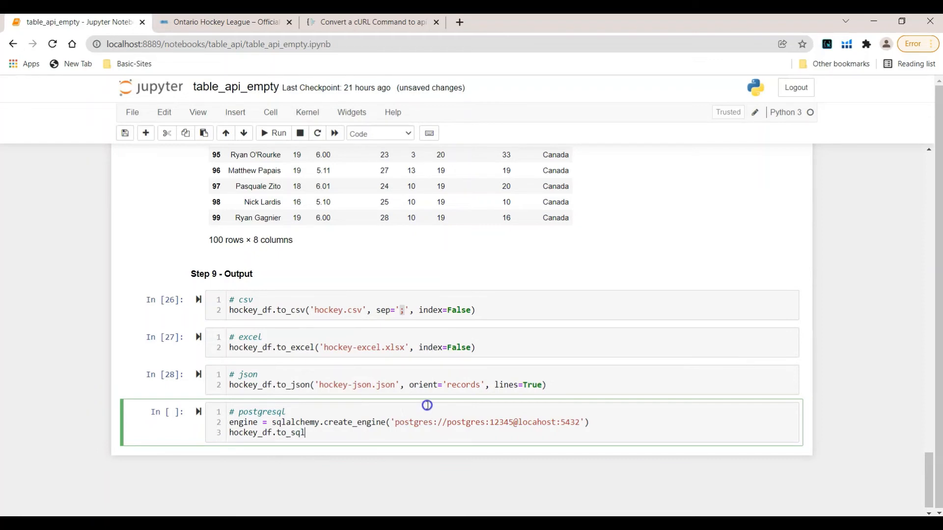
left_click(283, 385)
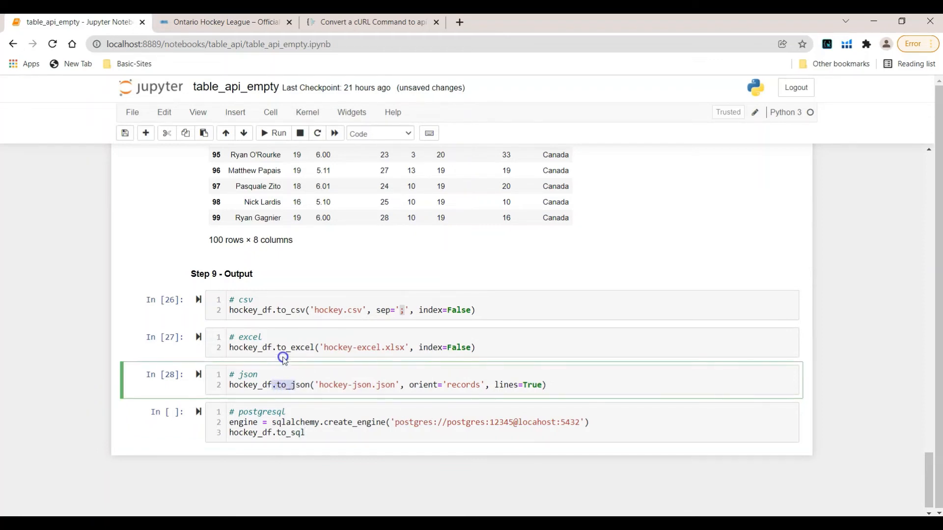
left_click(305, 433)
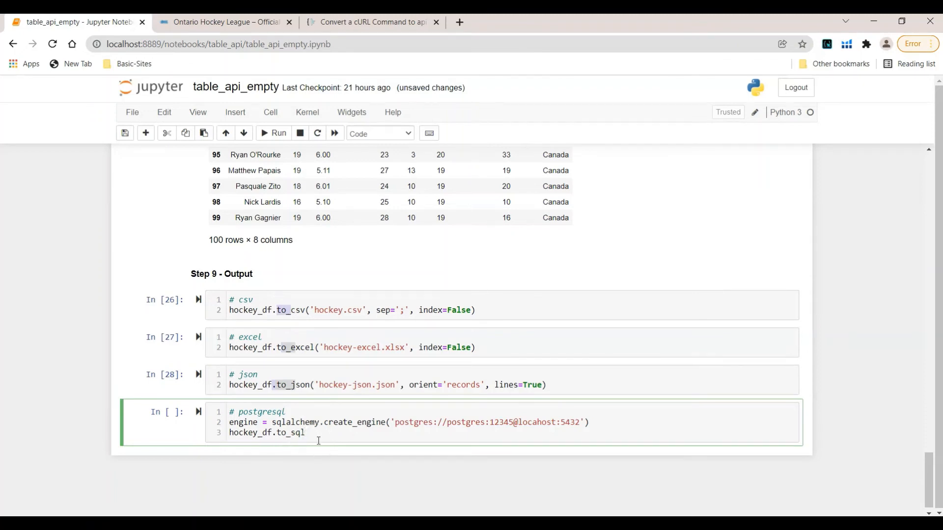
type("('h'")
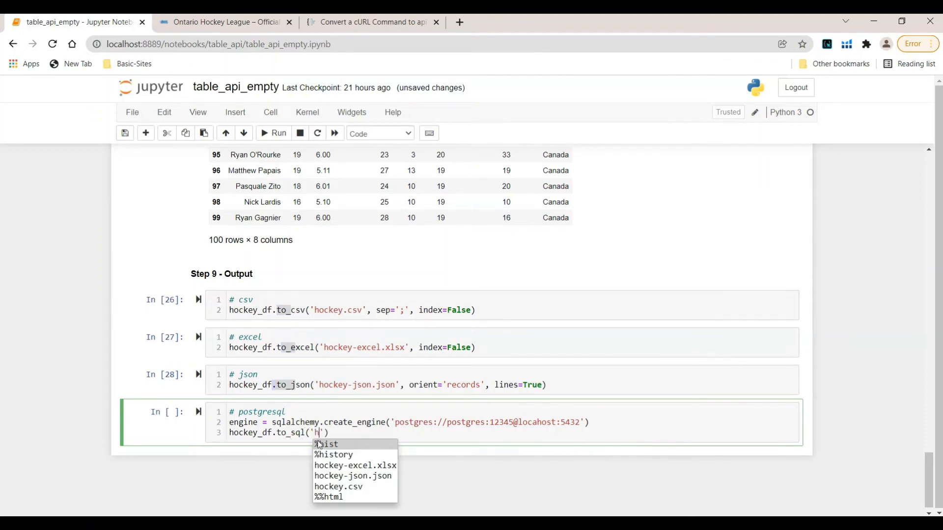
type("ockey")
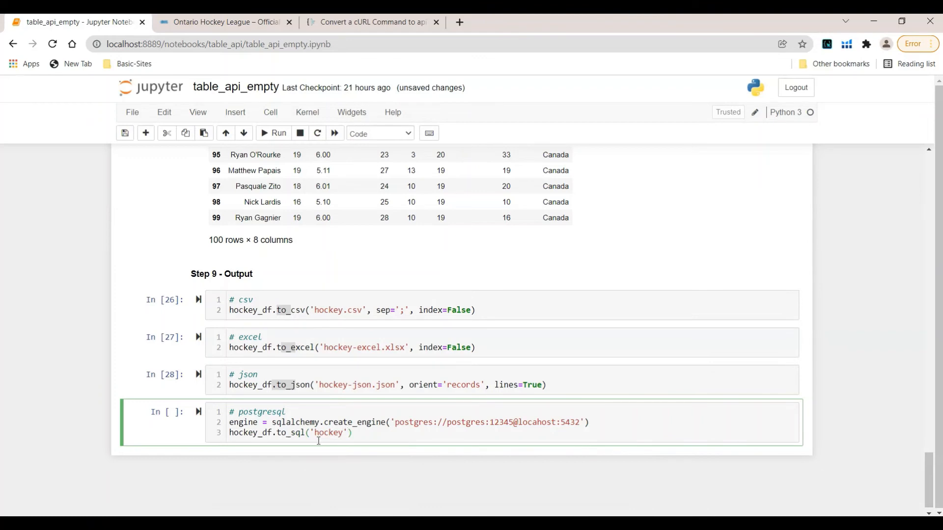
type(", engine,")
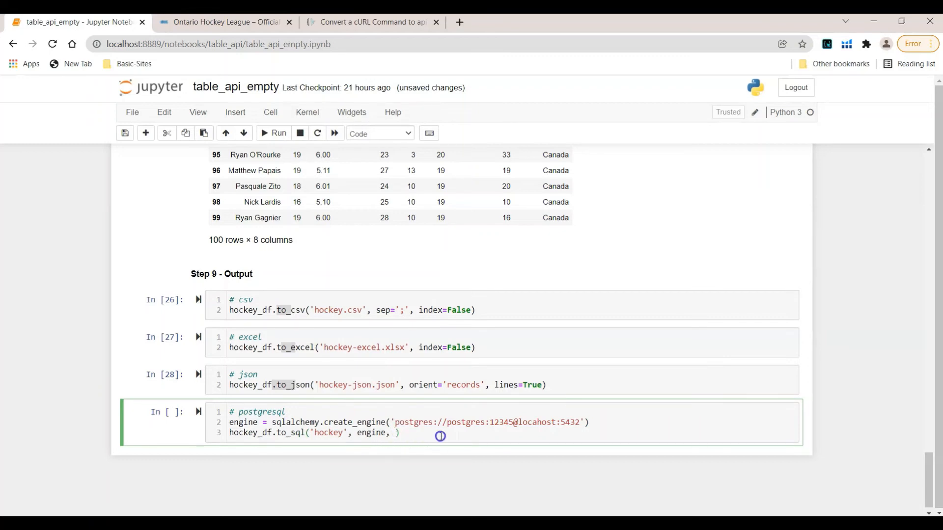
type("index=False")
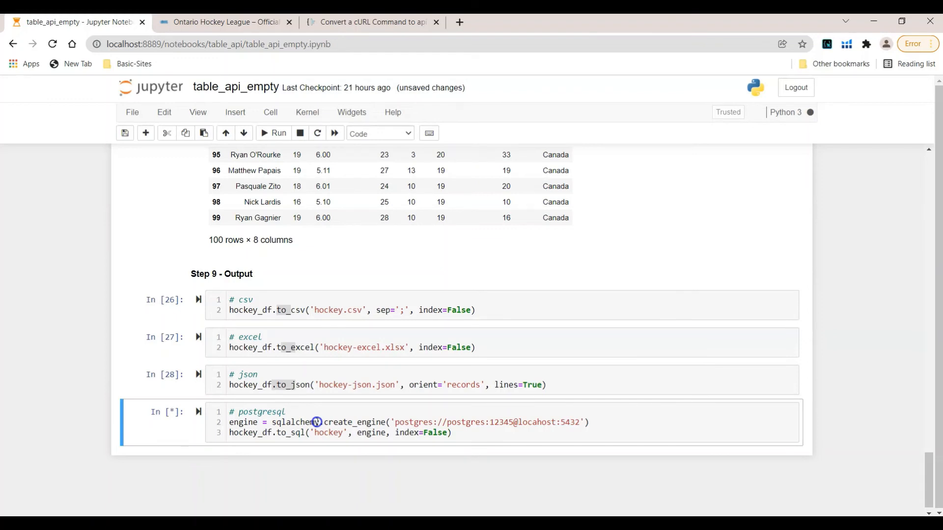
Run the cell and inspect the OperationalError about host 'localhost' in the traceback.
left_click(275, 133)
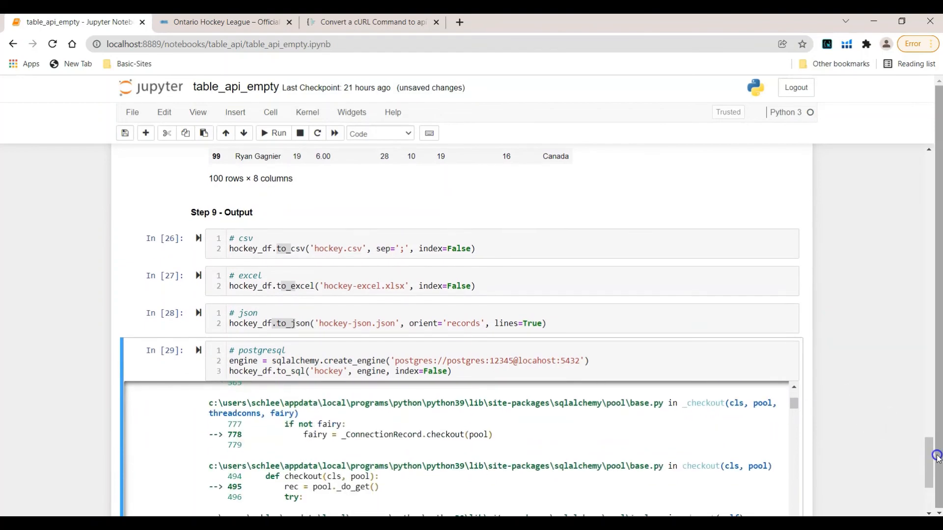
scroll("down", 3)
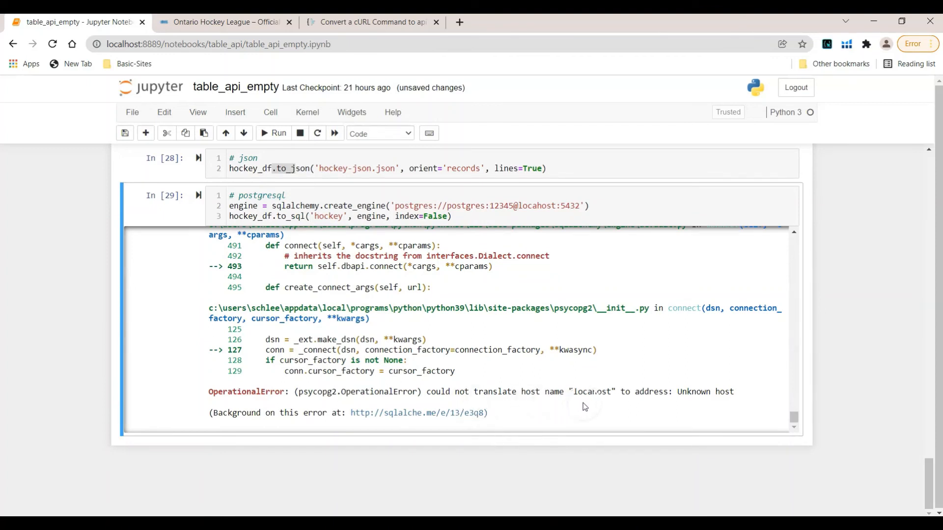
double_click(589, 391)
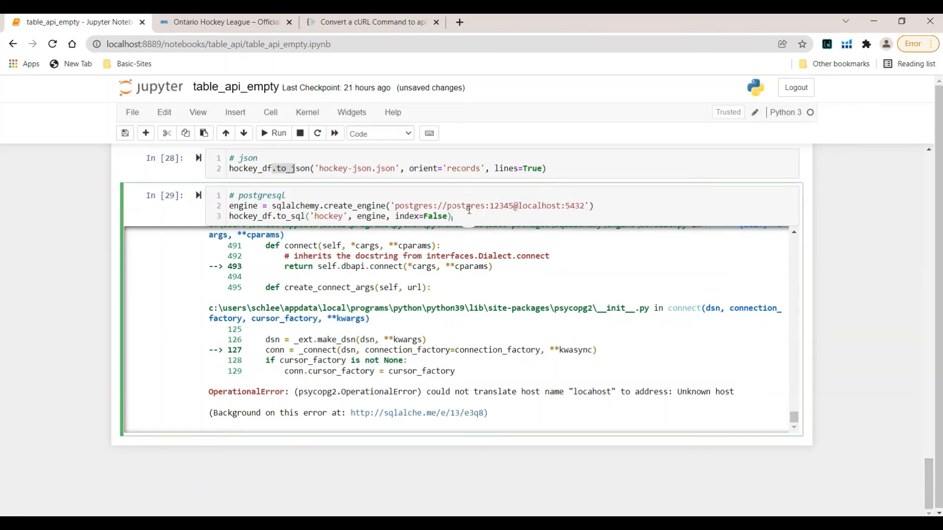
left_click(277, 133)
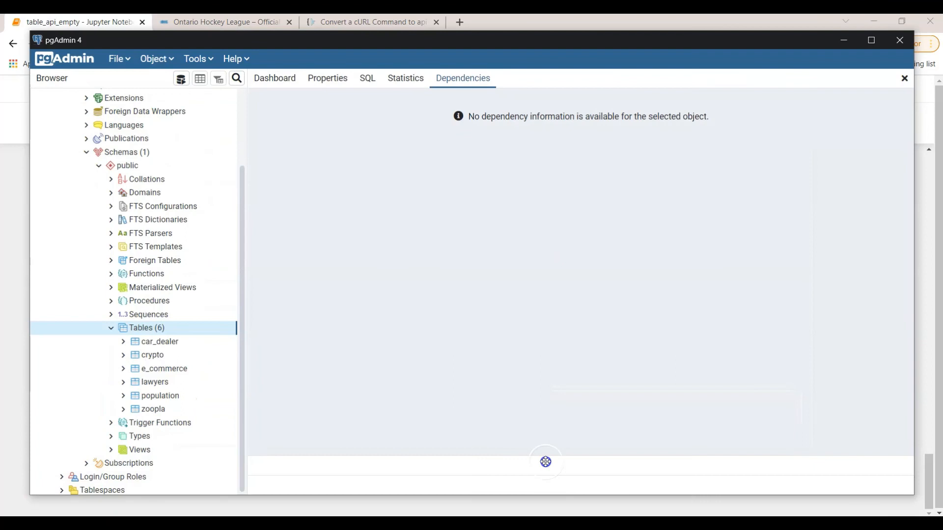
mouse_move(220, 252)
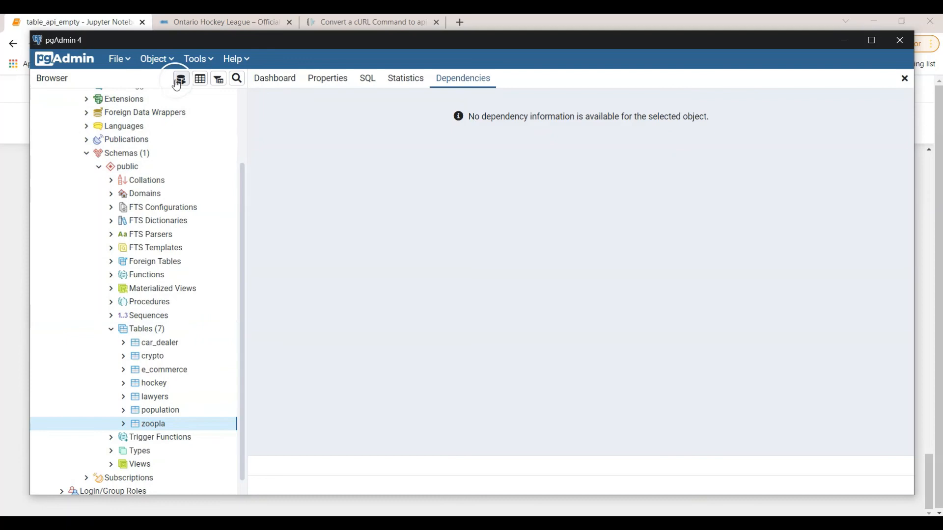
mouse_move(180, 78)
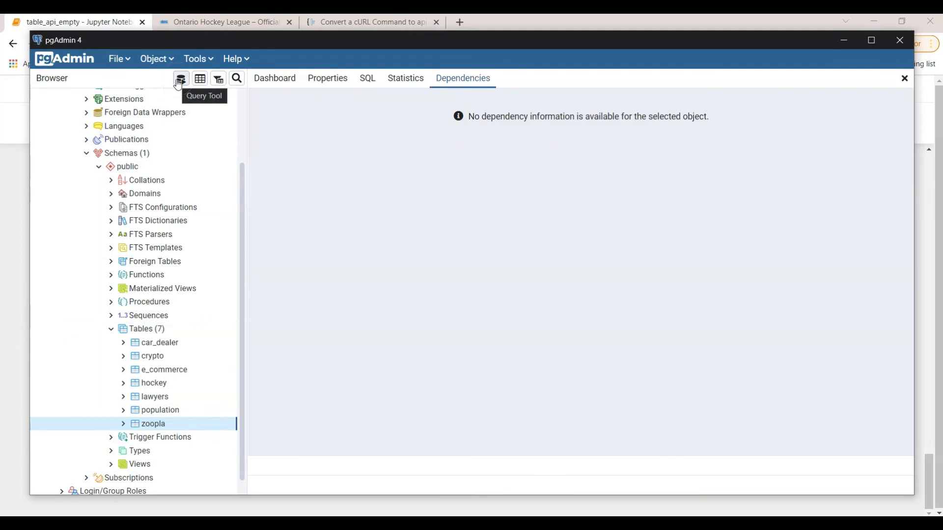
Open a blank Query Tool editor on the database containing the hockey table.
left_click(180, 78)
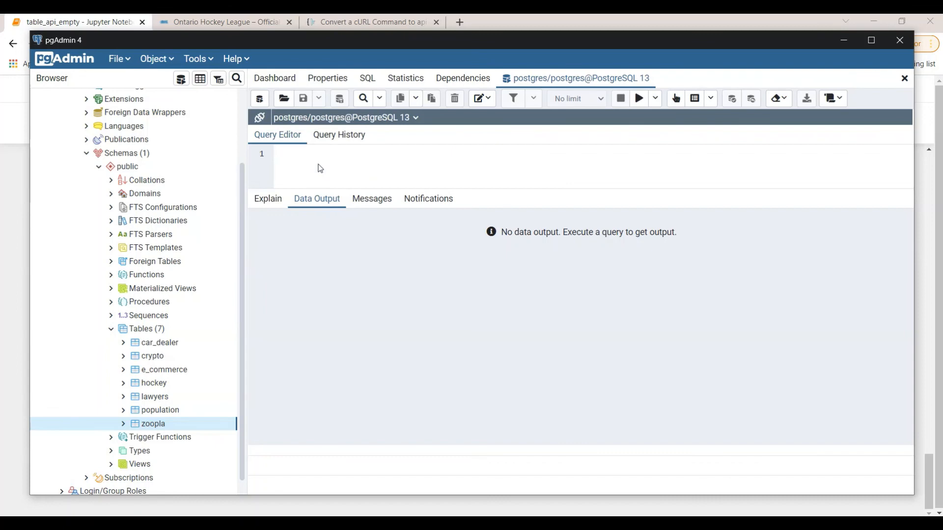
Enter and run 'select * from hockey;' in the Query Tool.
type("from")
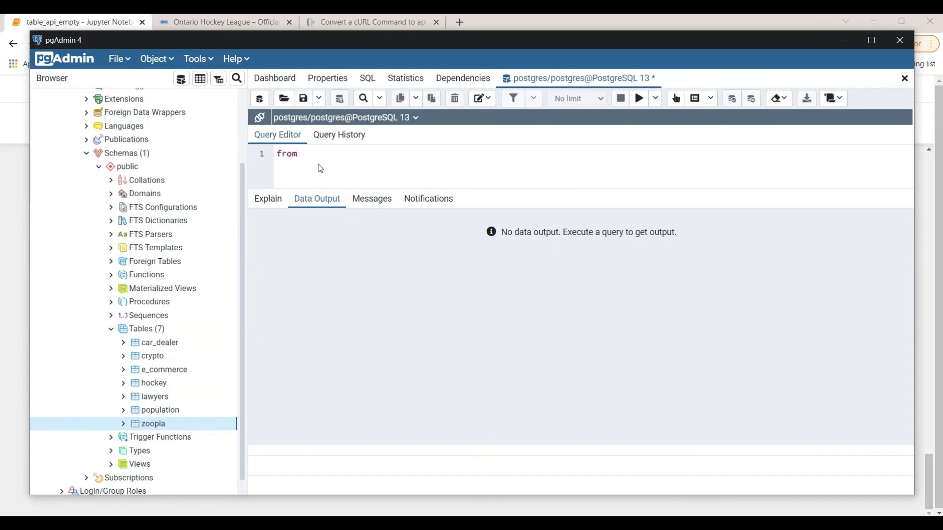
type("select")
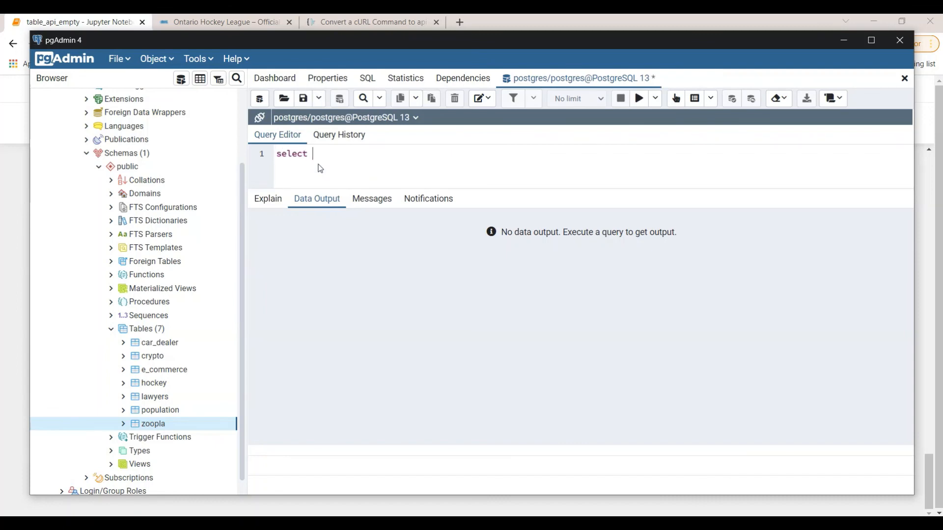
mouse_move(318, 160)
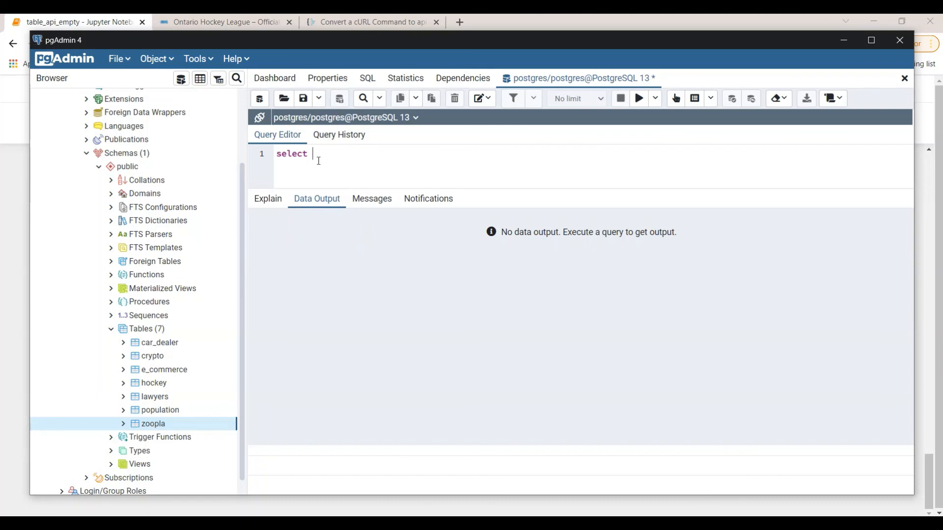
type("*")
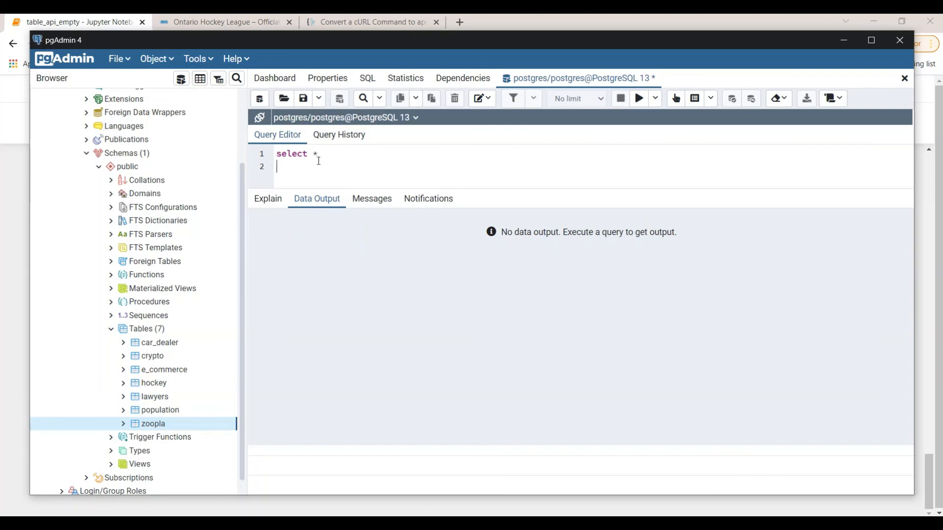
type("from ho")
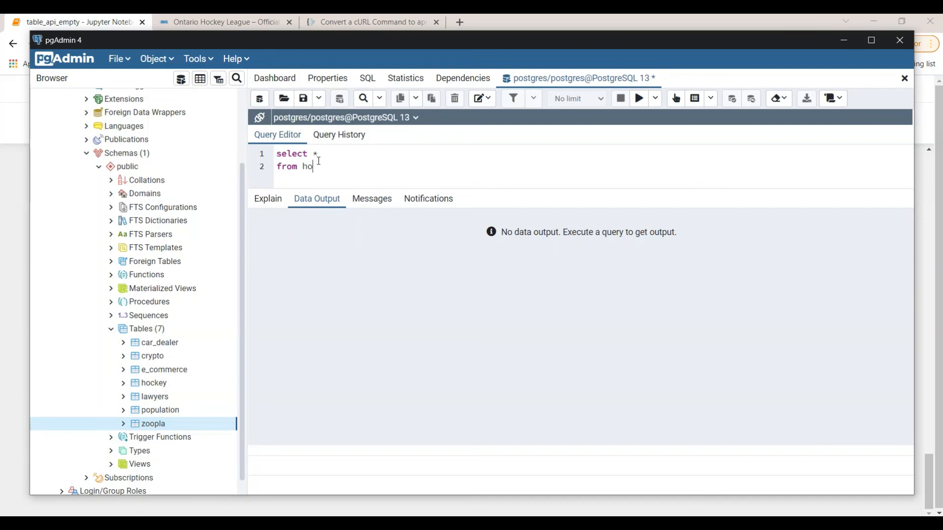
type("ckey;")
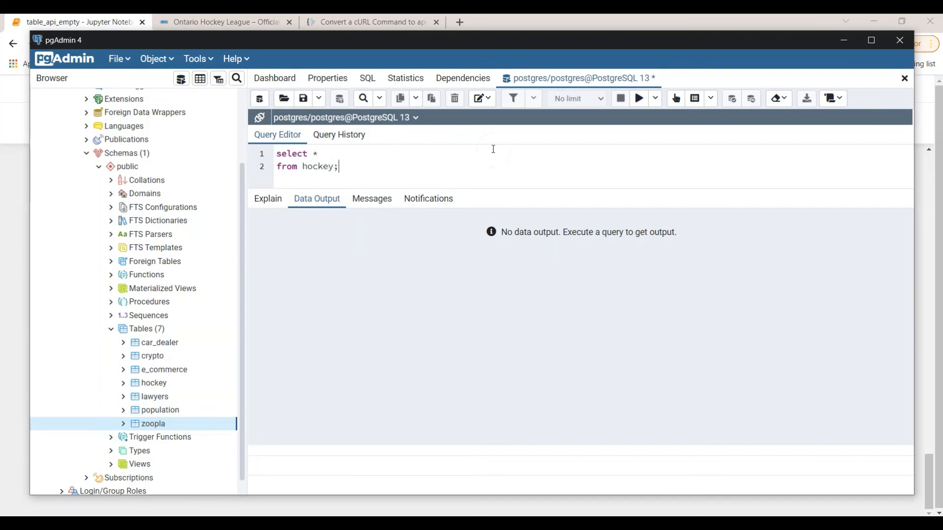
left_click(638, 99)
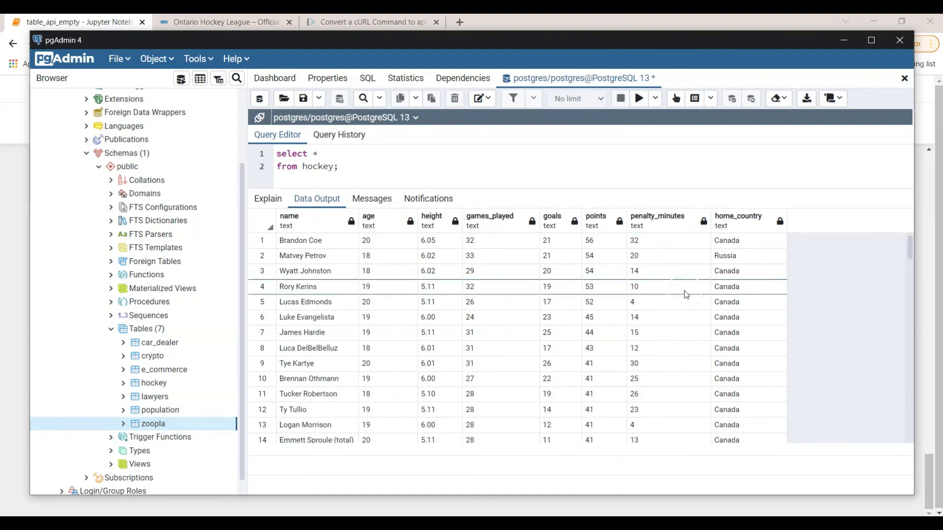
Scroll the Data Output grid to review the hockey player rows.
scroll("down", 3)
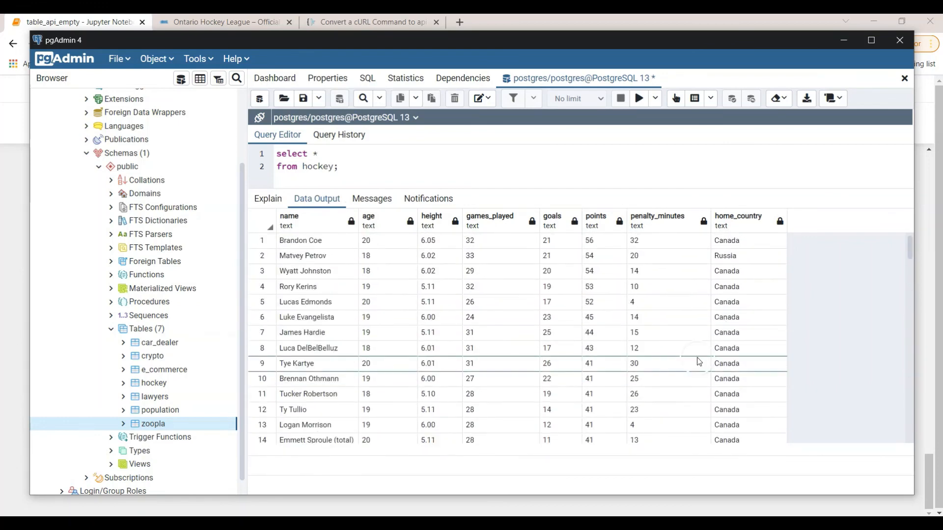
mouse_move(684, 386)
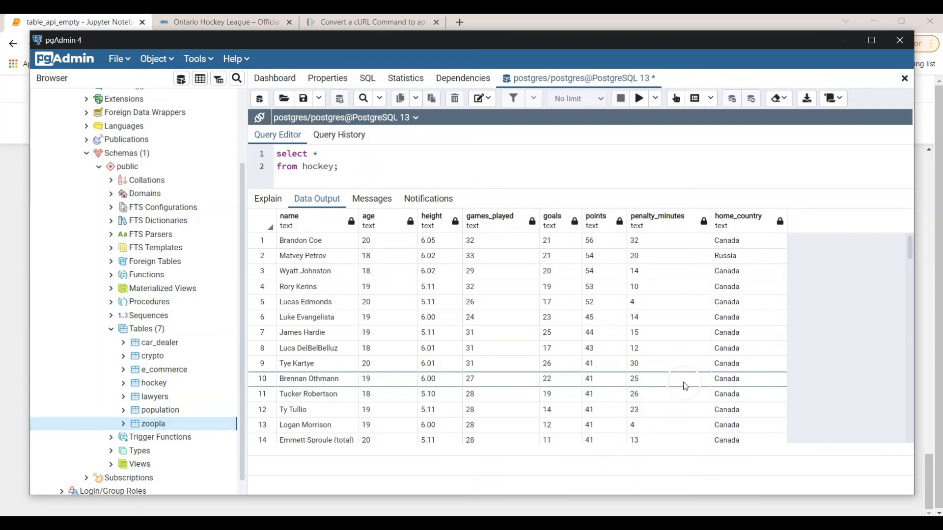